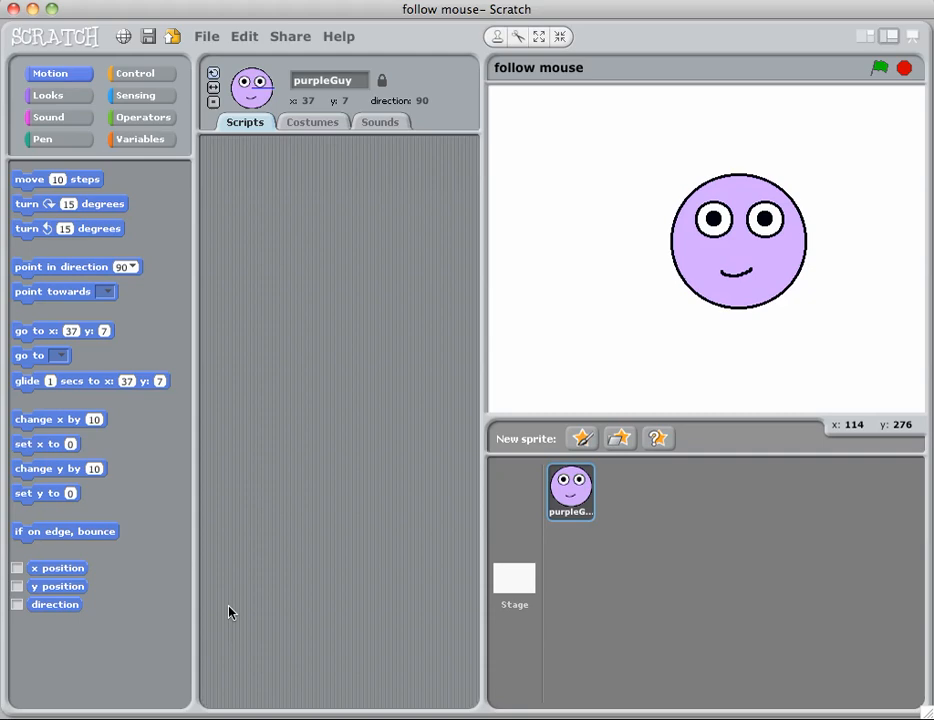
mouse_move(228, 604)
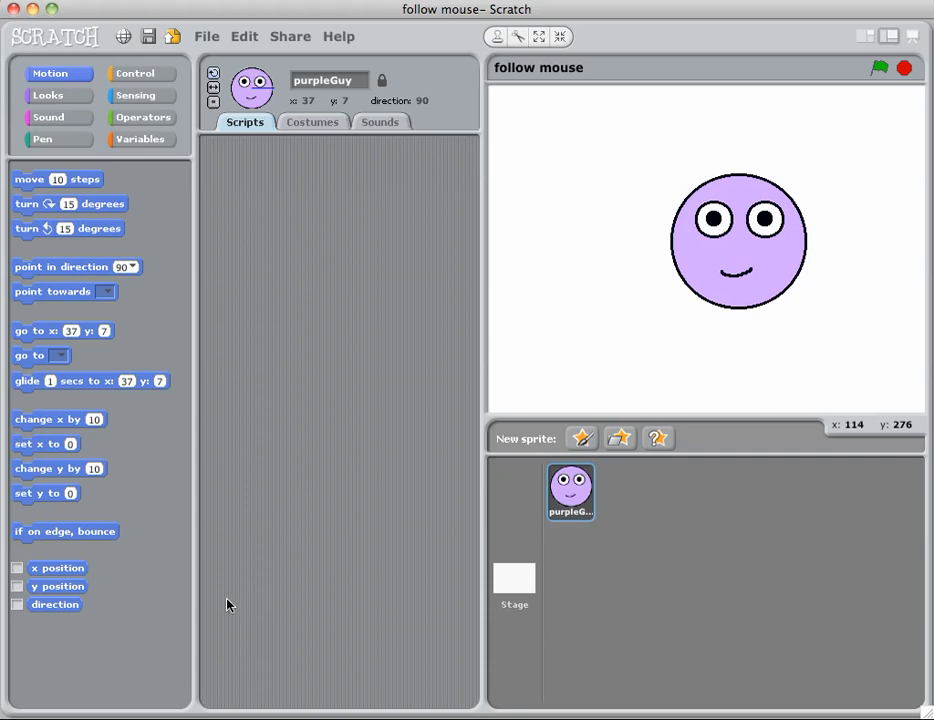
mouse_move(580, 438)
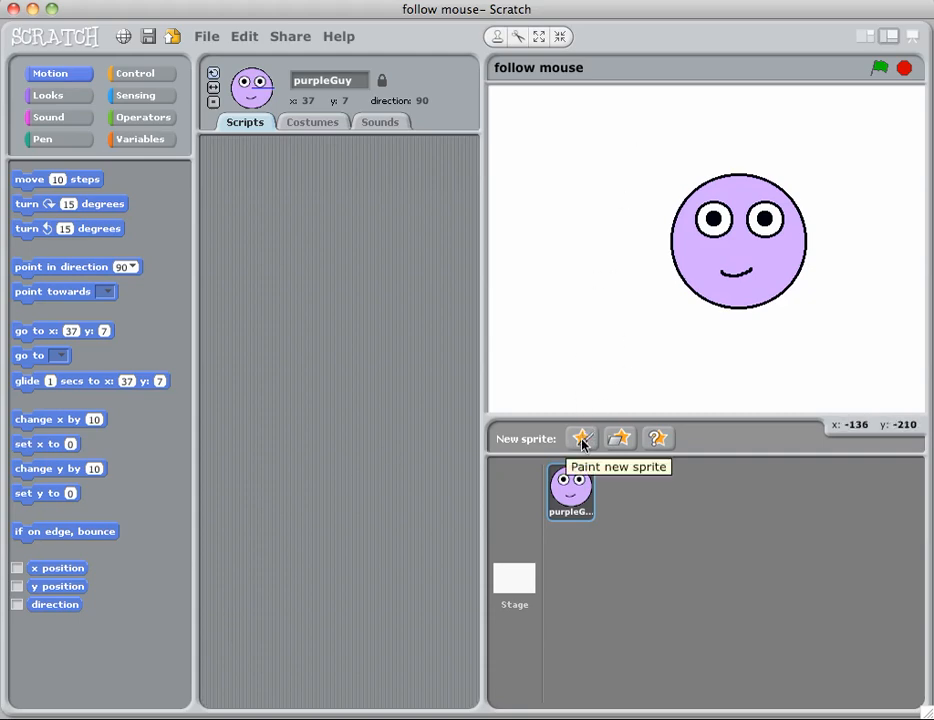
Paint a new sprite as a tall brown rectangle with black marks and confirm it.
click(580, 438)
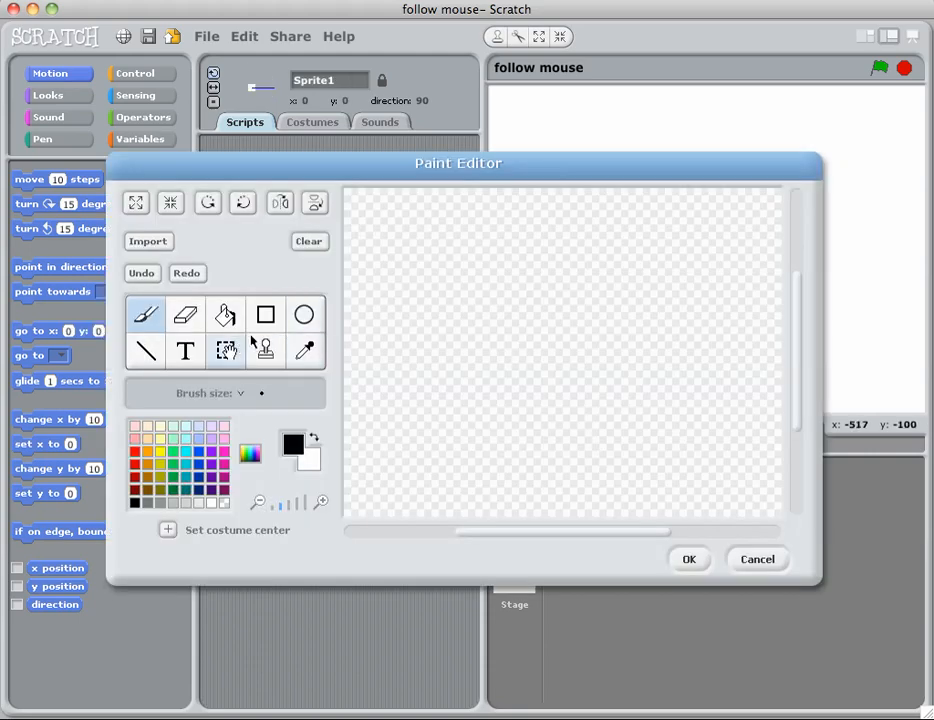
click(264, 314)
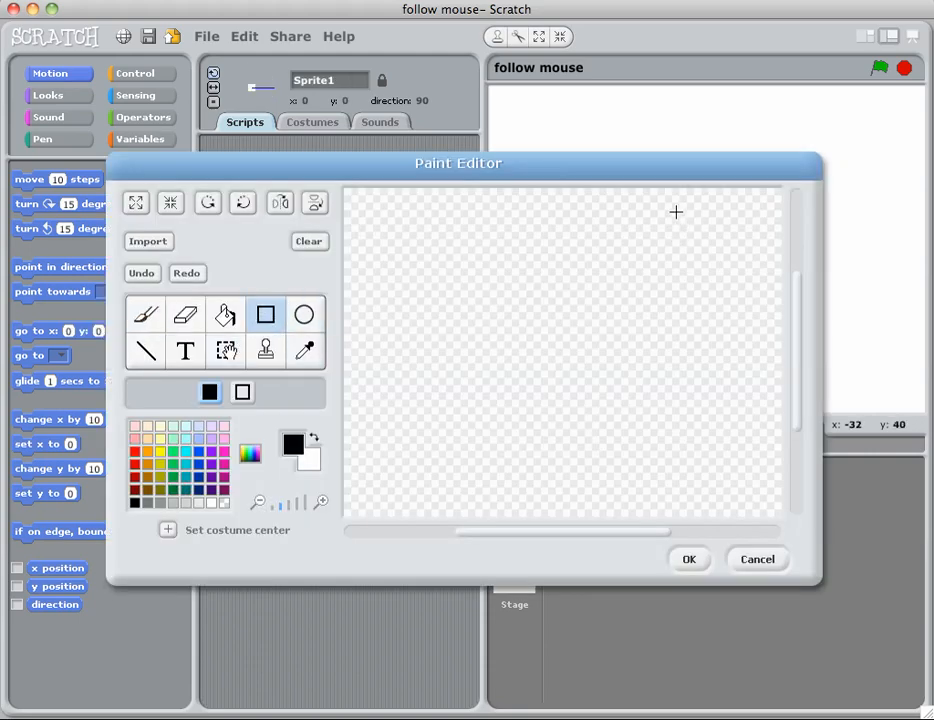
drag(676, 210, 714, 500)
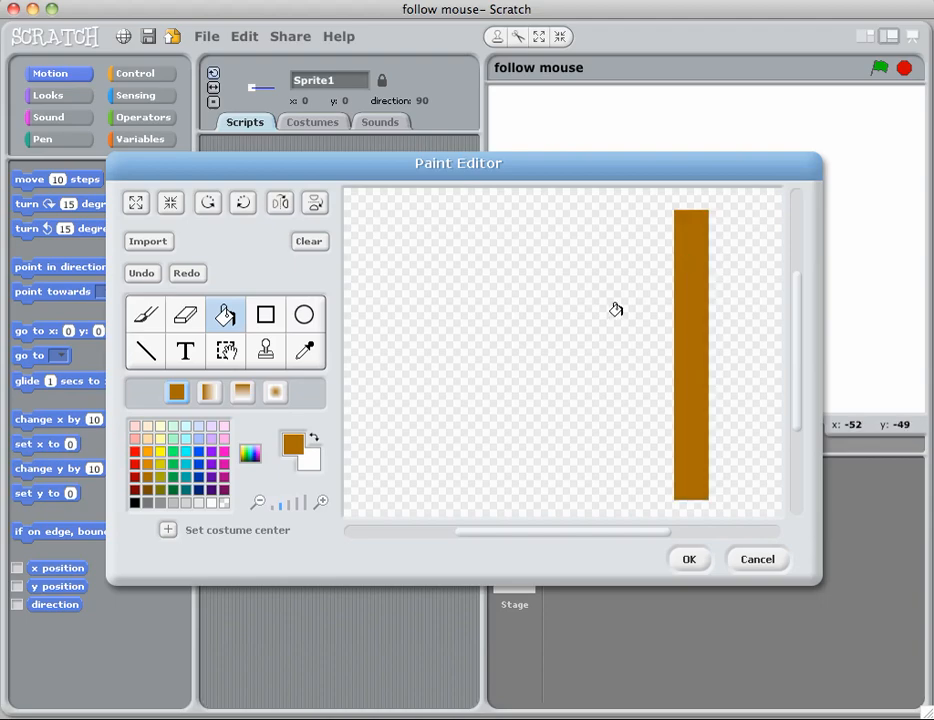
mouse_move(144, 316)
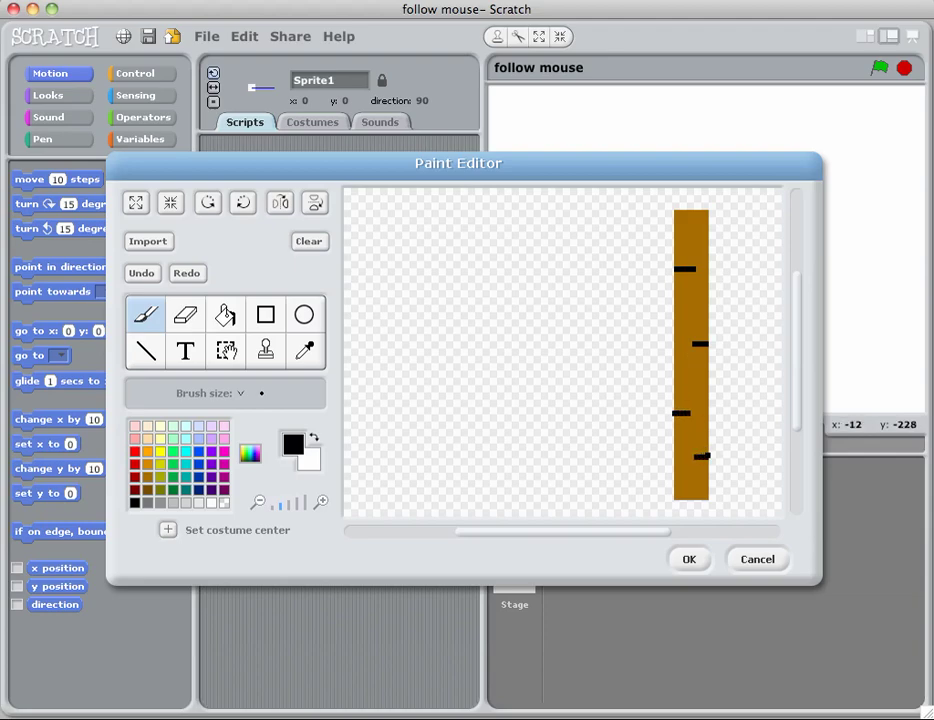
click(604, 452)
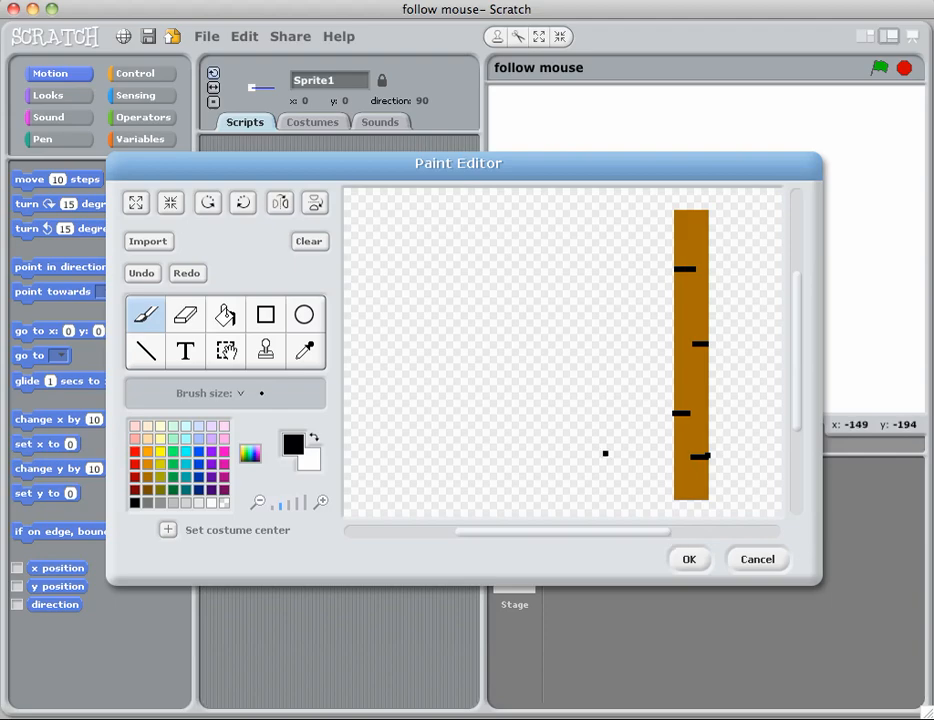
click(692, 558)
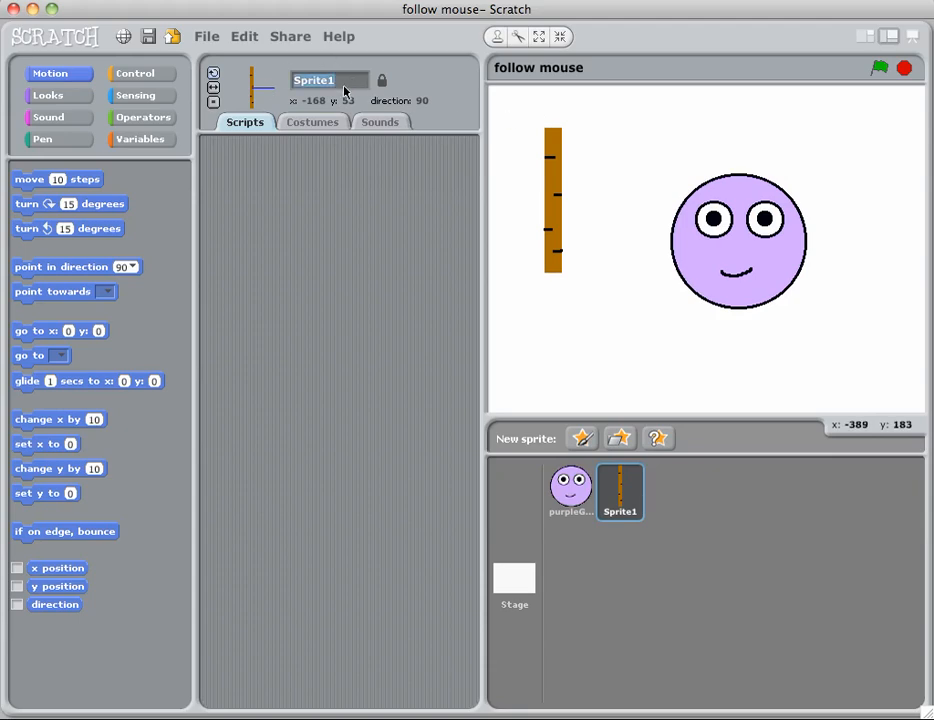
Name the sprite 'wall', lower it on the stage, and select purpleGuy.
text(wall)
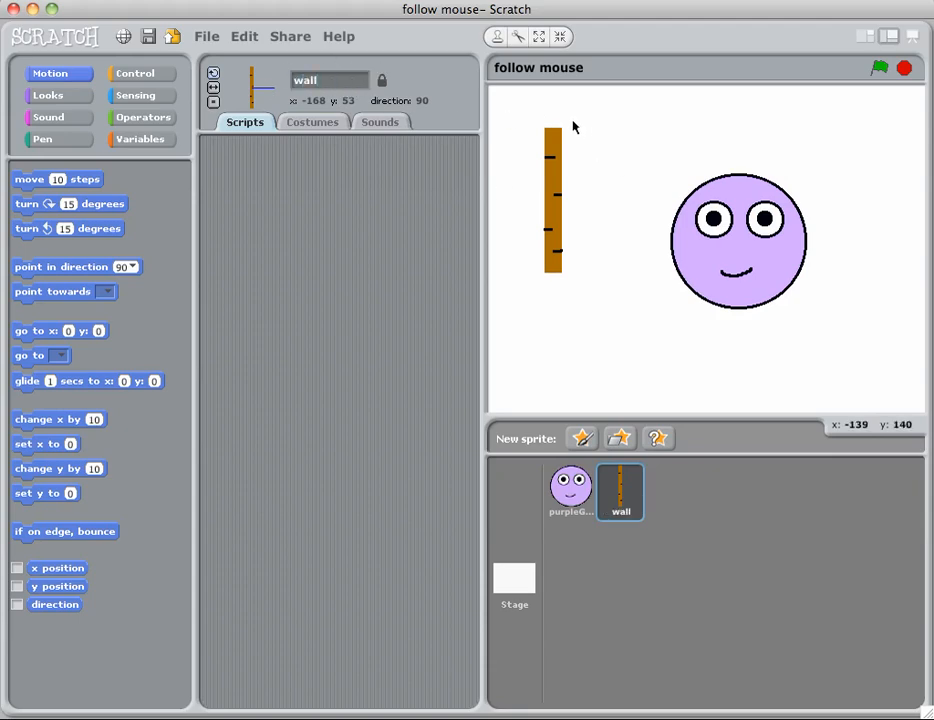
drag(552, 200, 550, 272)
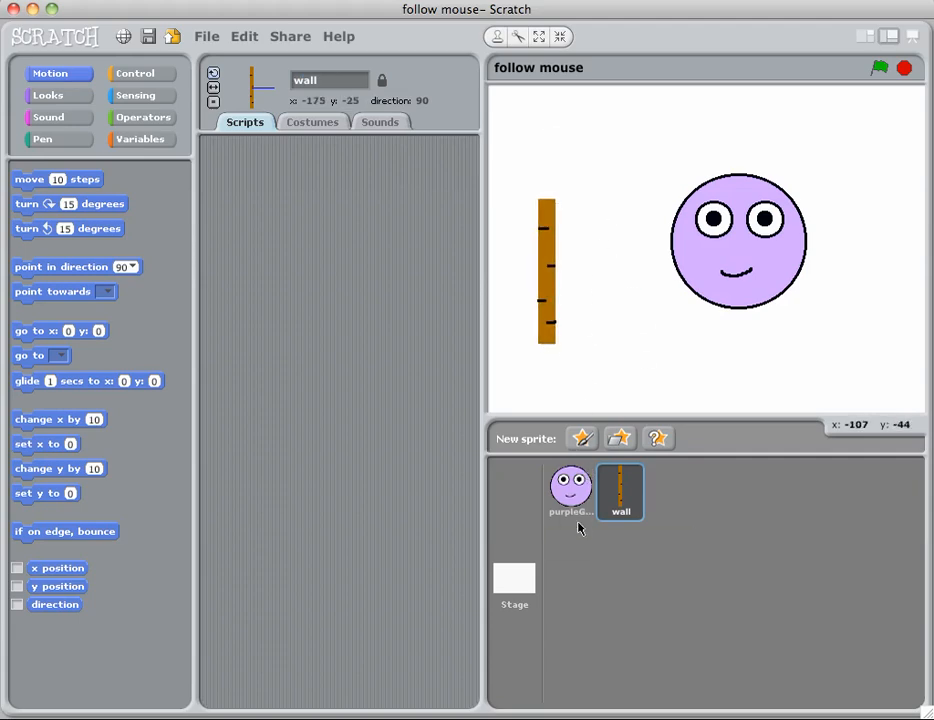
click(570, 490)
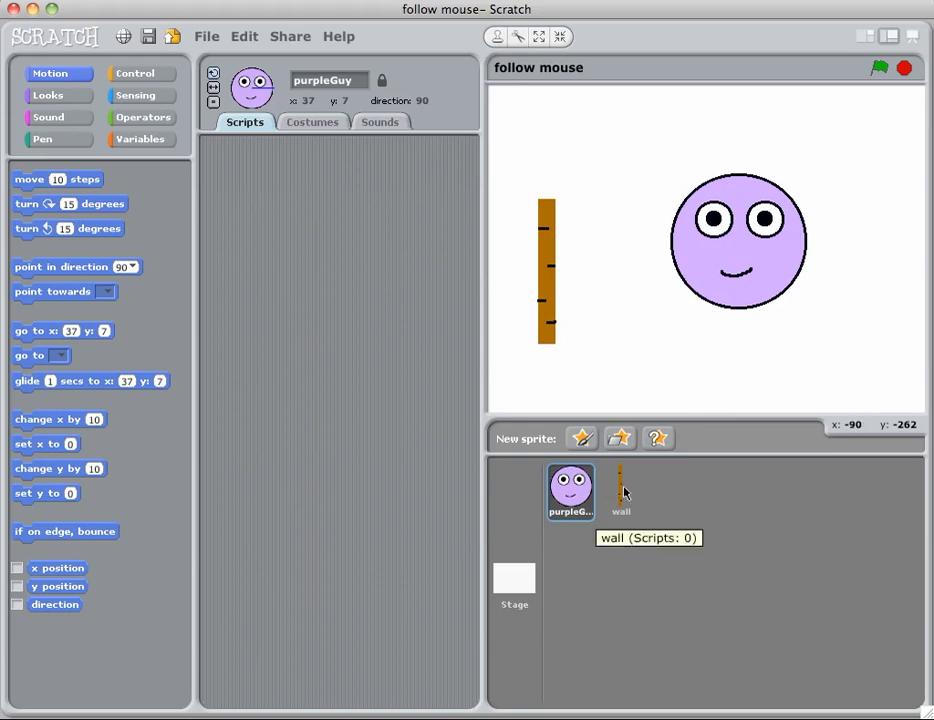
click(620, 496)
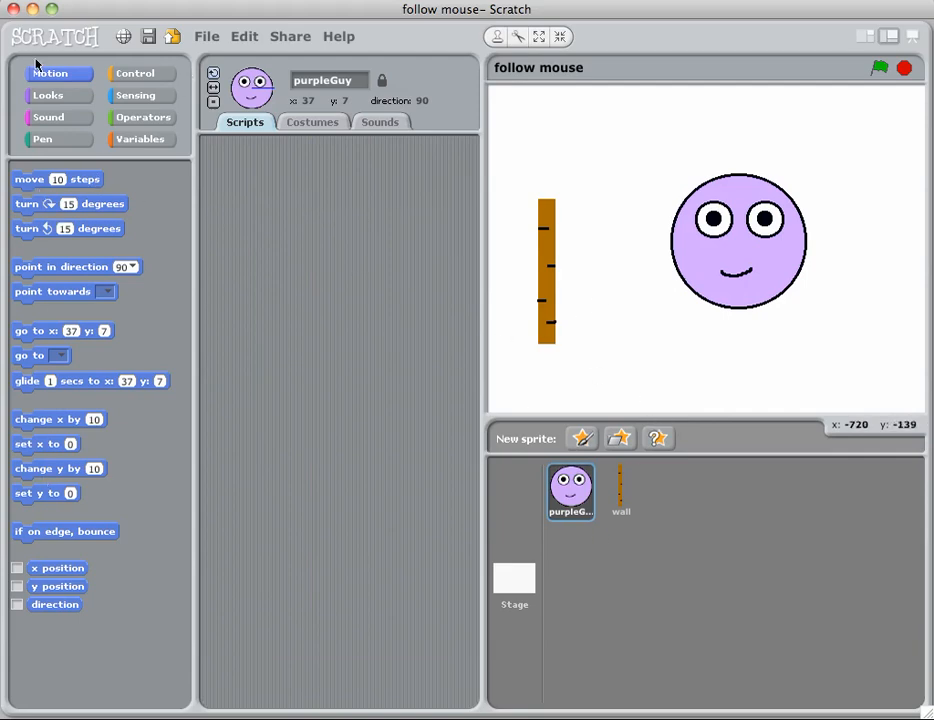
mouse_move(580, 398)
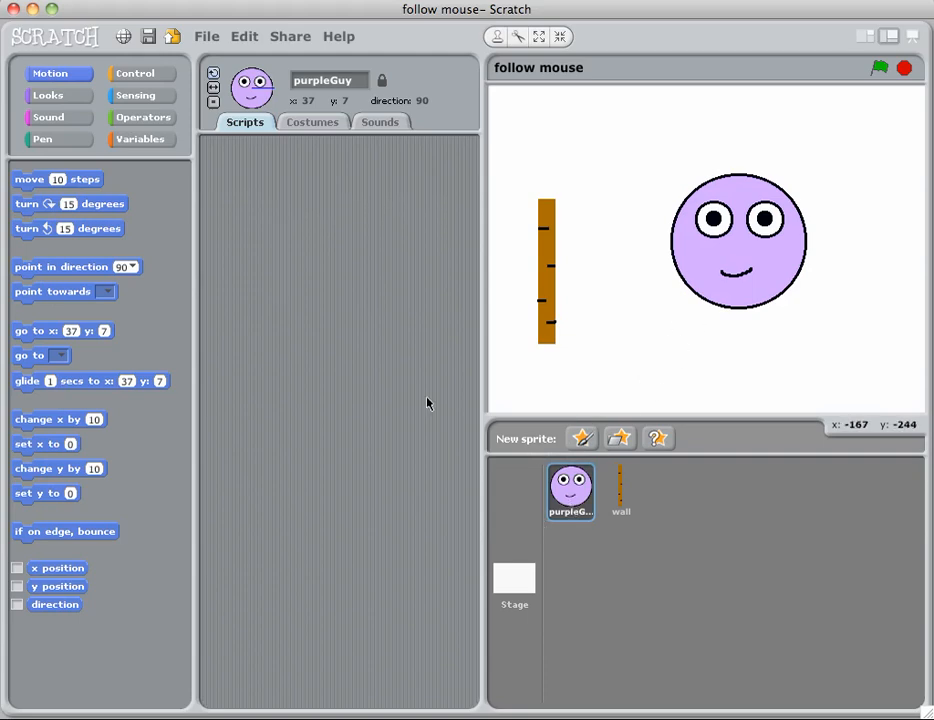
Build purpleGuy's green-flag script: point towards mouse-pointer, then move 2 steps.
click(140, 72)
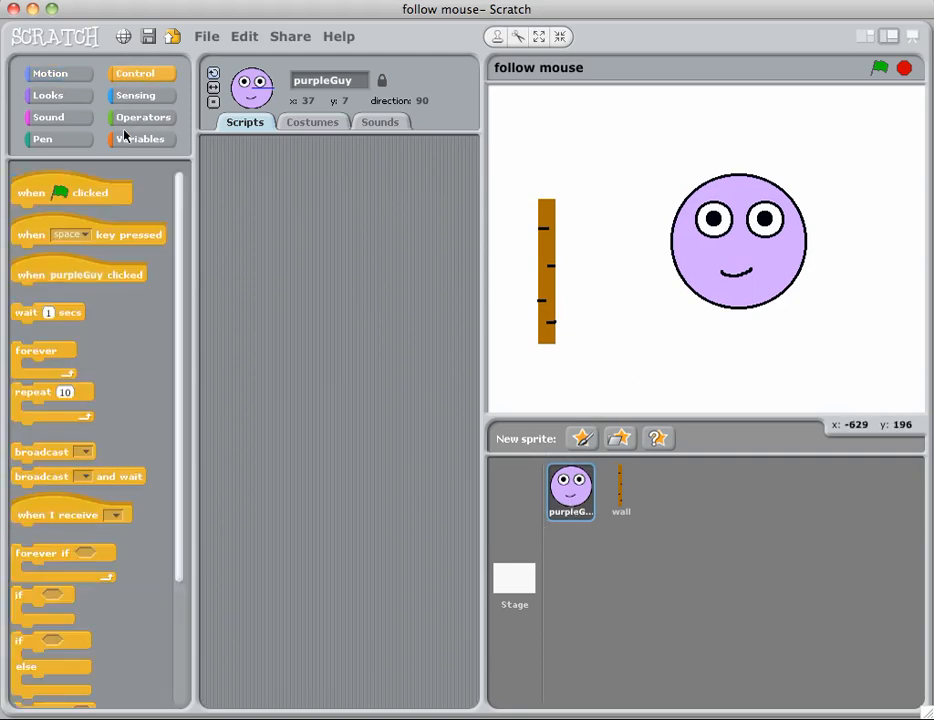
drag(72, 192, 310, 252)
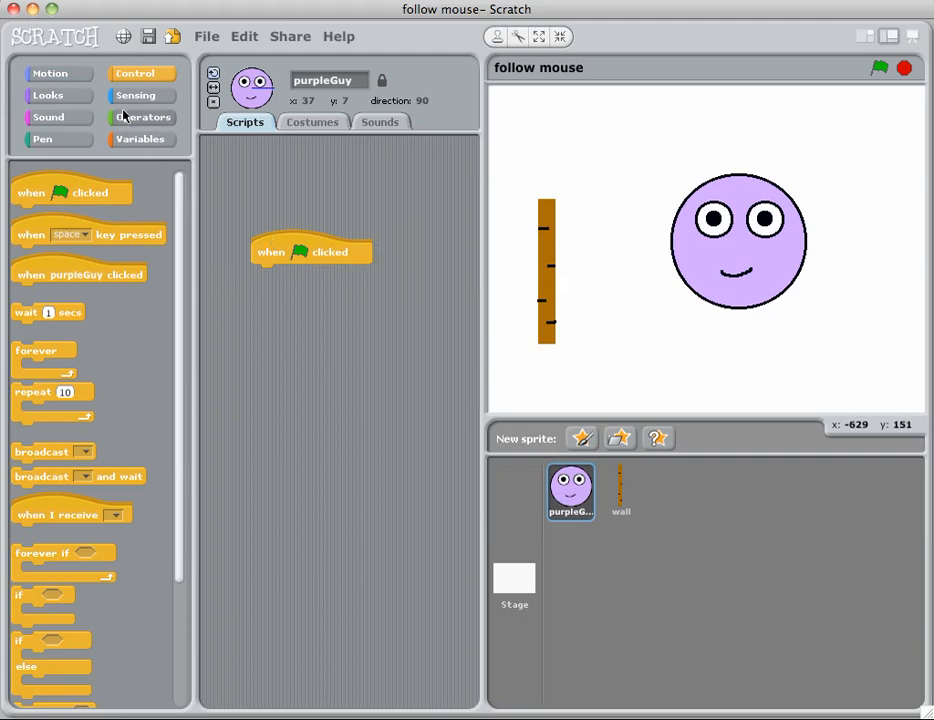
click(50, 72)
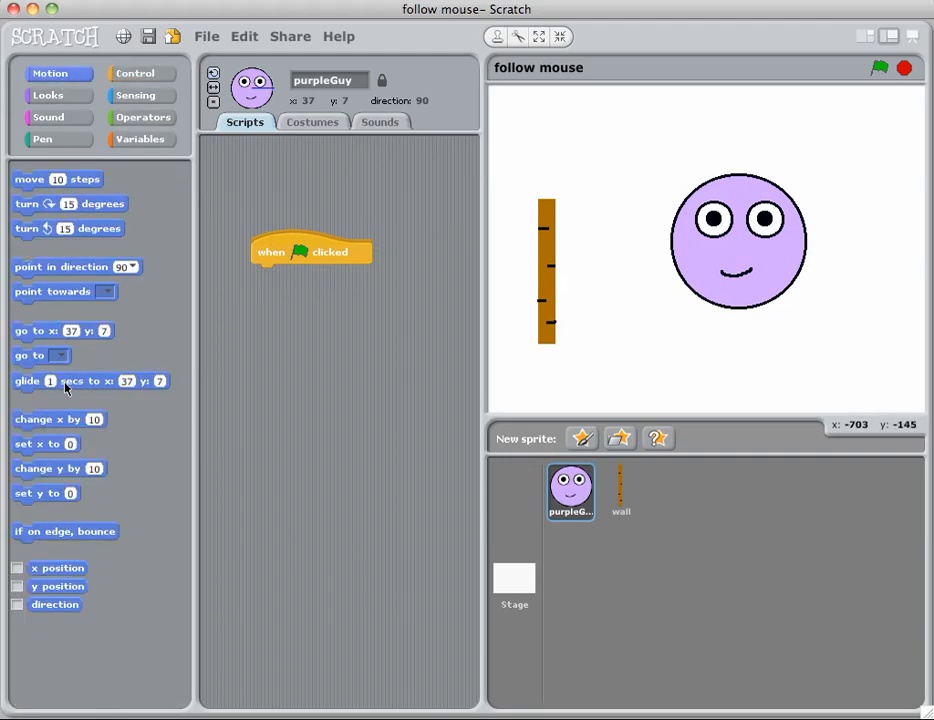
drag(52, 292, 278, 278)
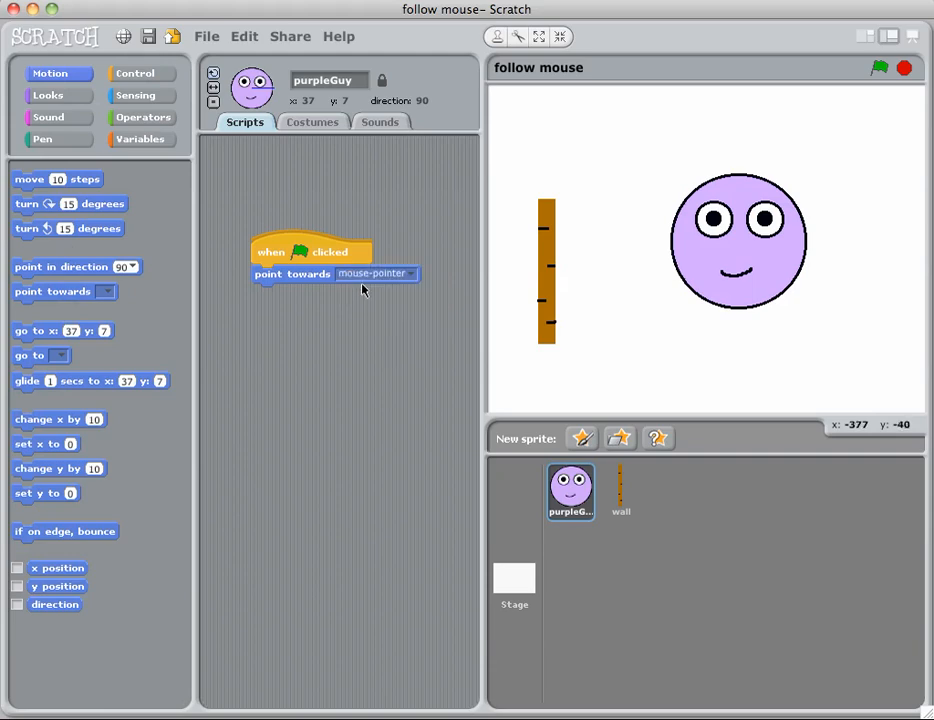
drag(56, 180, 328, 320)
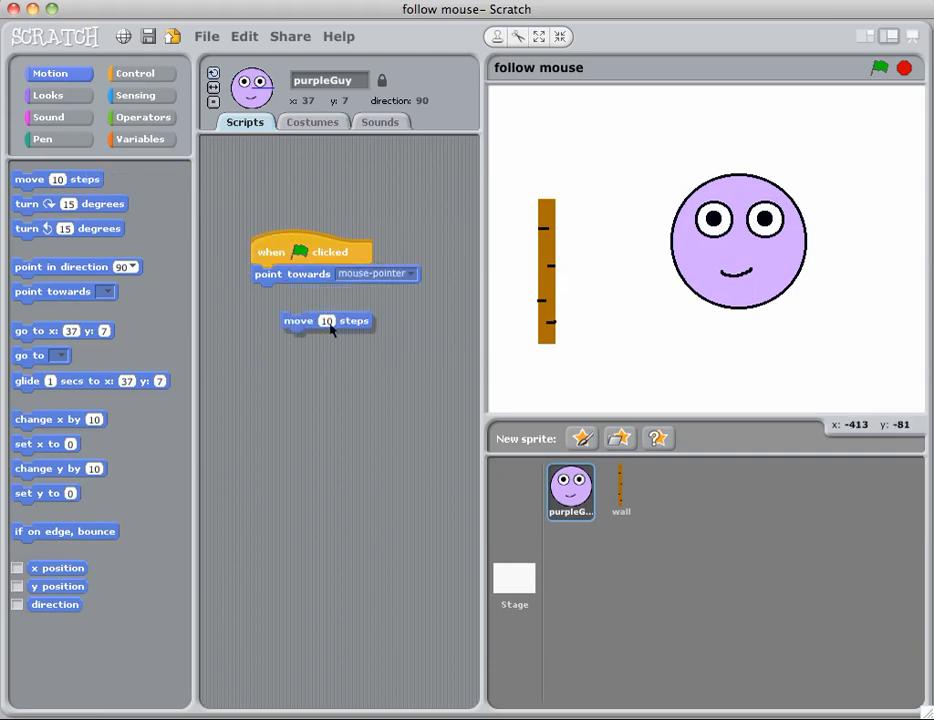
drag(328, 320, 296, 292)
text(2)
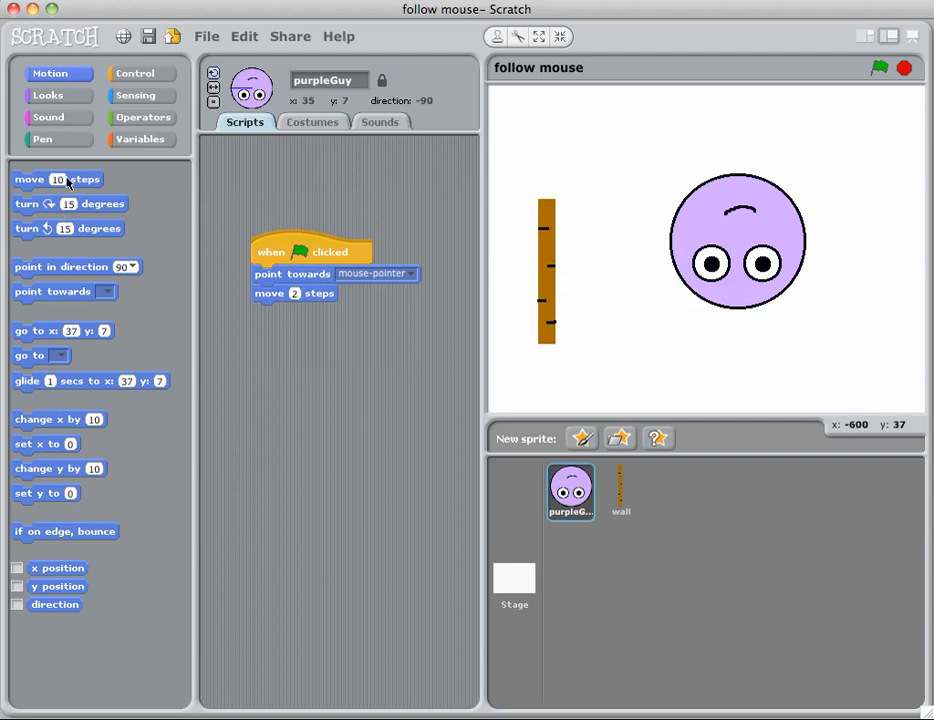
Wrap the point-and-move blocks in a forever loop.
click(140, 72)
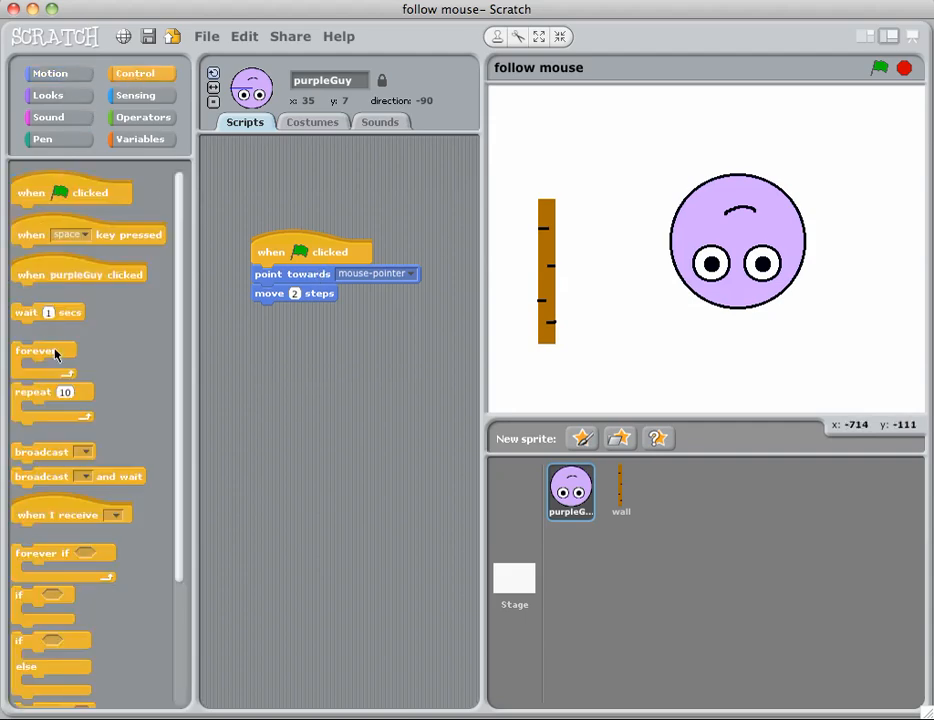
drag(36, 360, 280, 270)
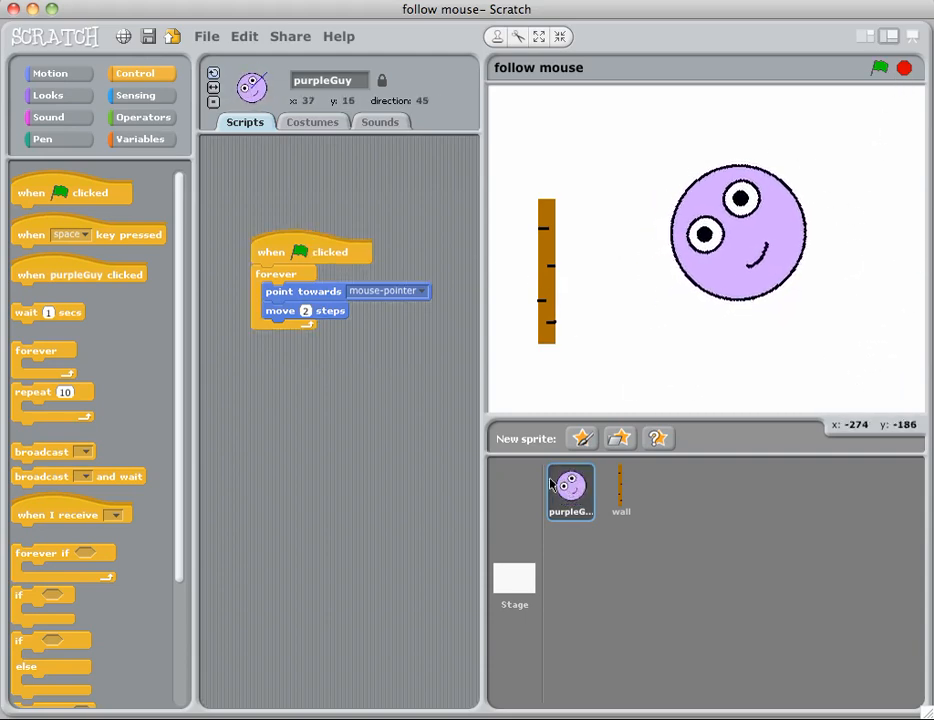
click(620, 492)
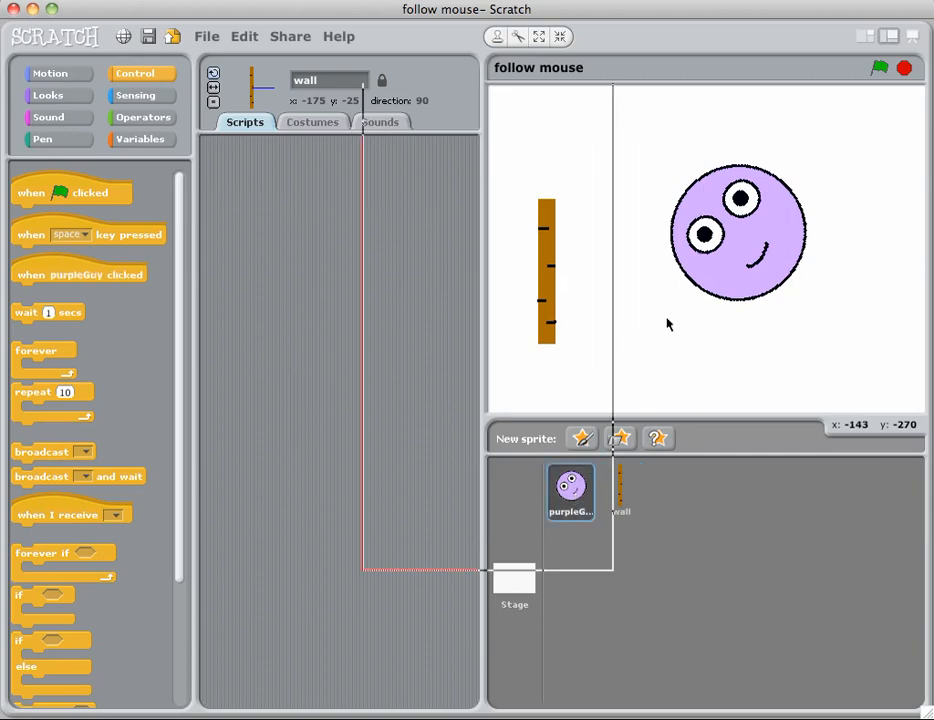
click(570, 492)
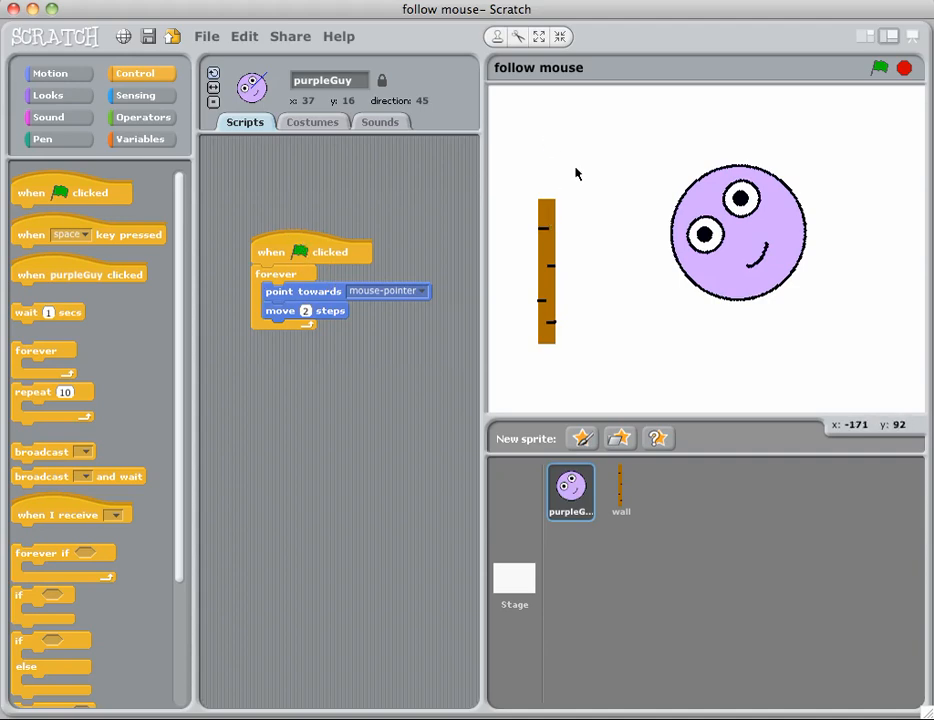
mouse_move(628, 230)
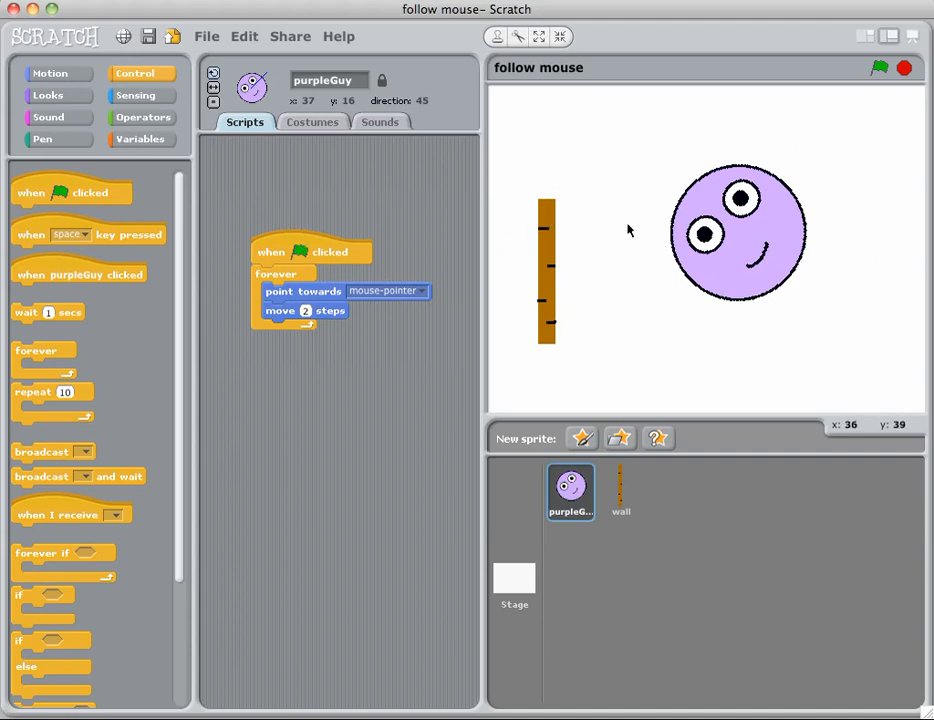
mouse_move(856, 140)
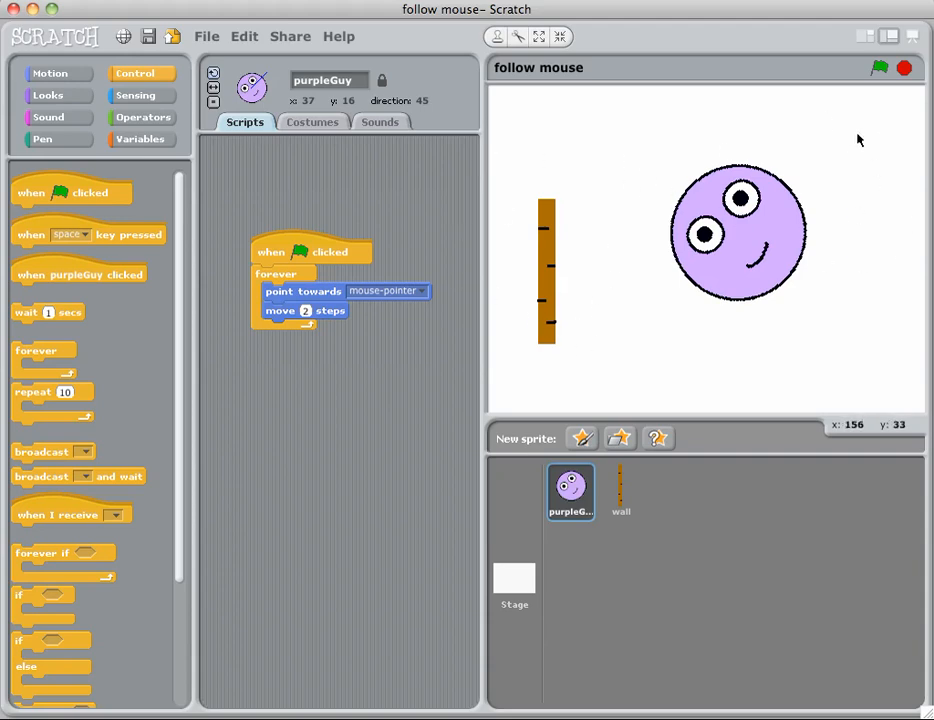
mouse_move(548, 296)
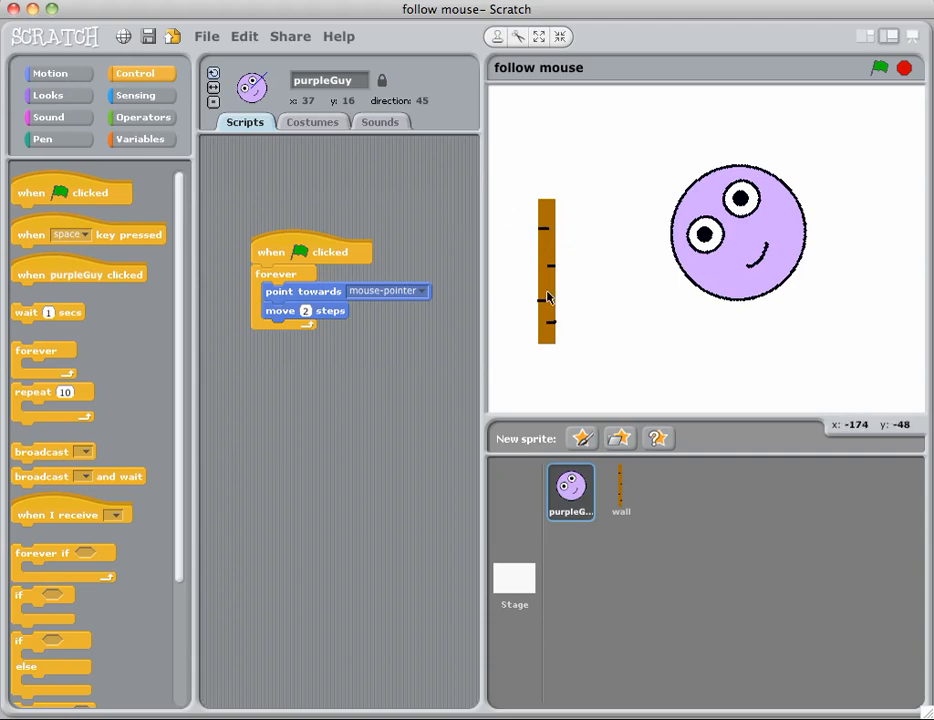
mouse_move(428, 184)
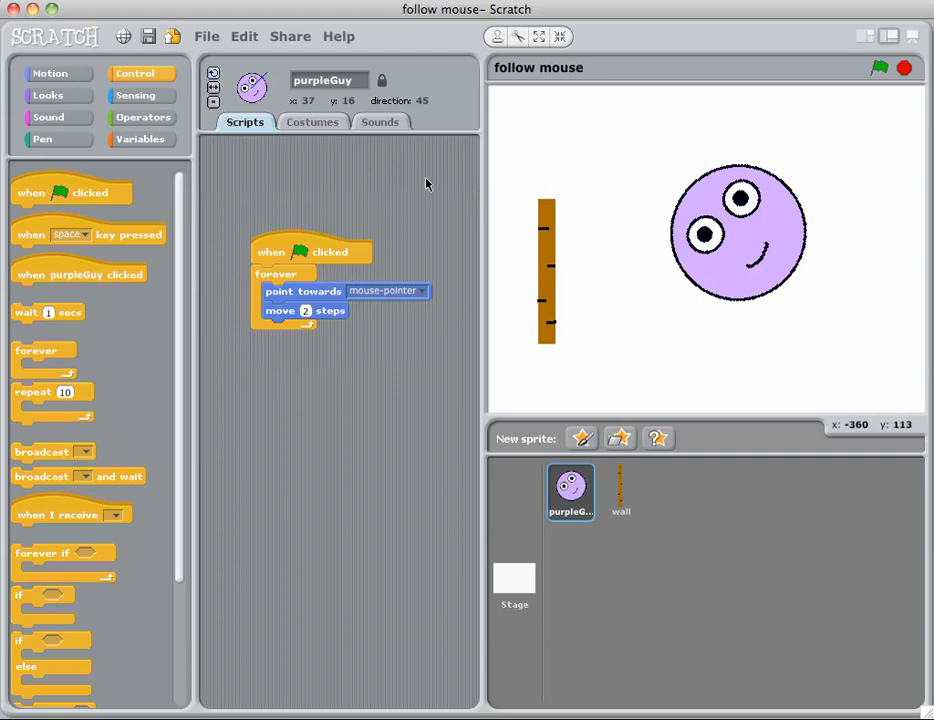
mouse_move(554, 212)
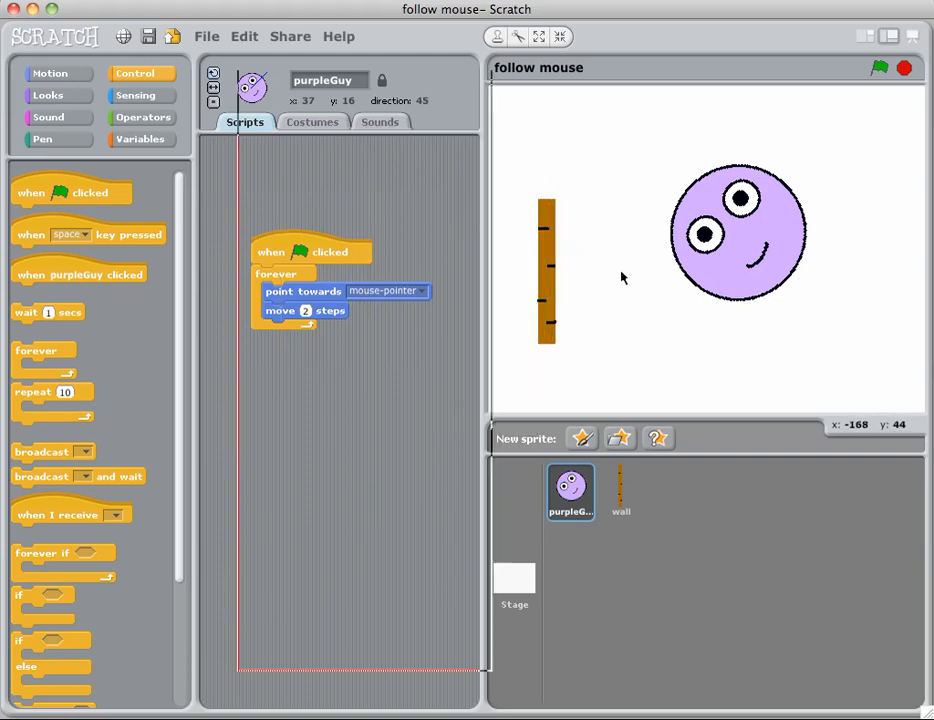
Start the wall's green-flag script with an if block testing touching purpleGuy.
click(620, 492)
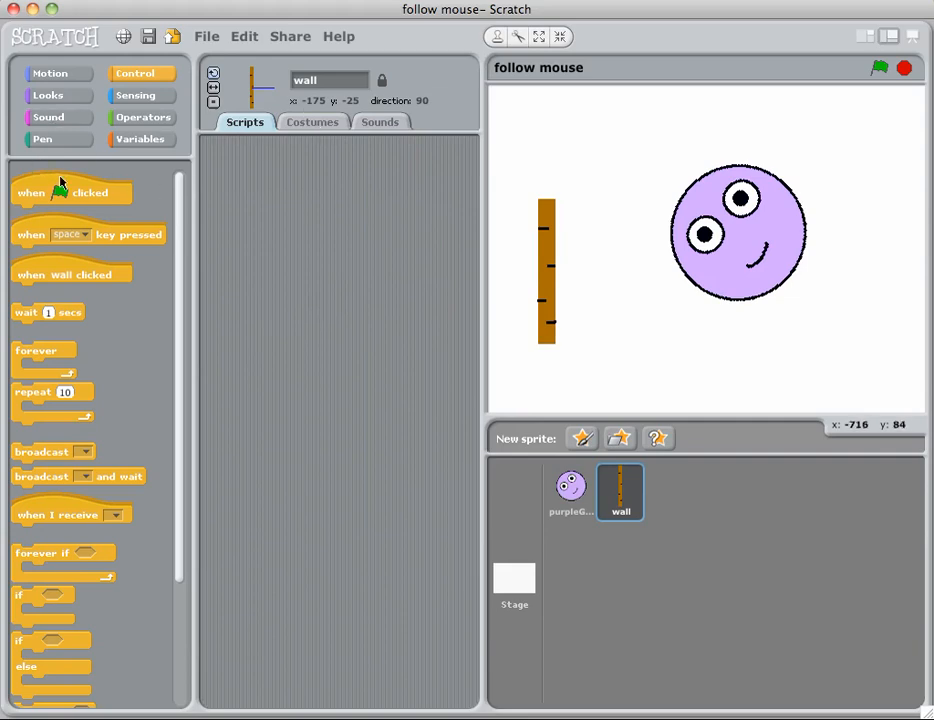
drag(70, 192, 324, 188)
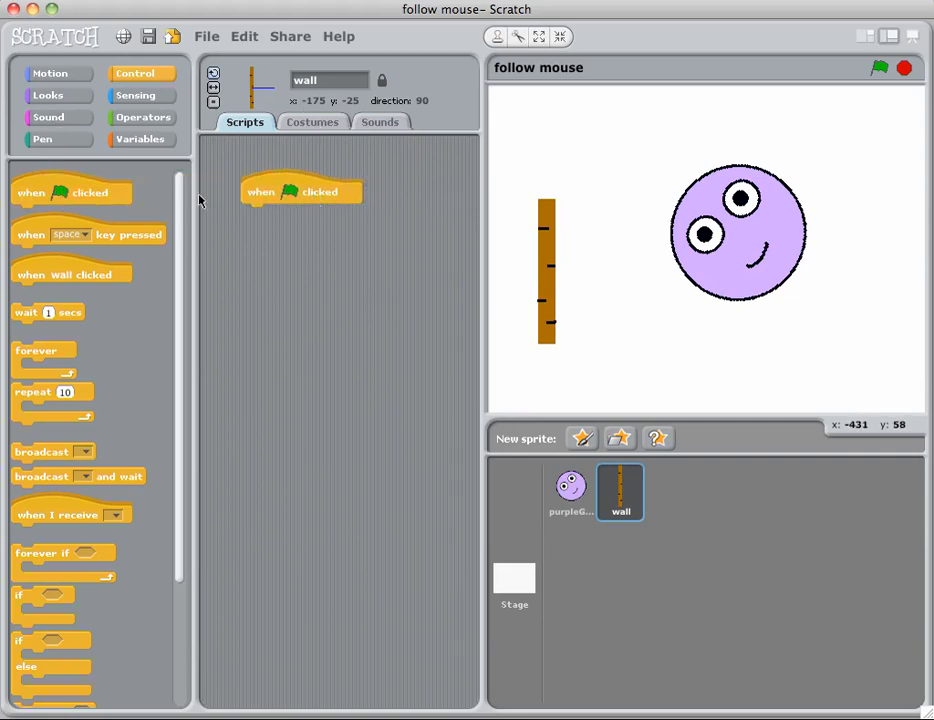
mouse_move(304, 228)
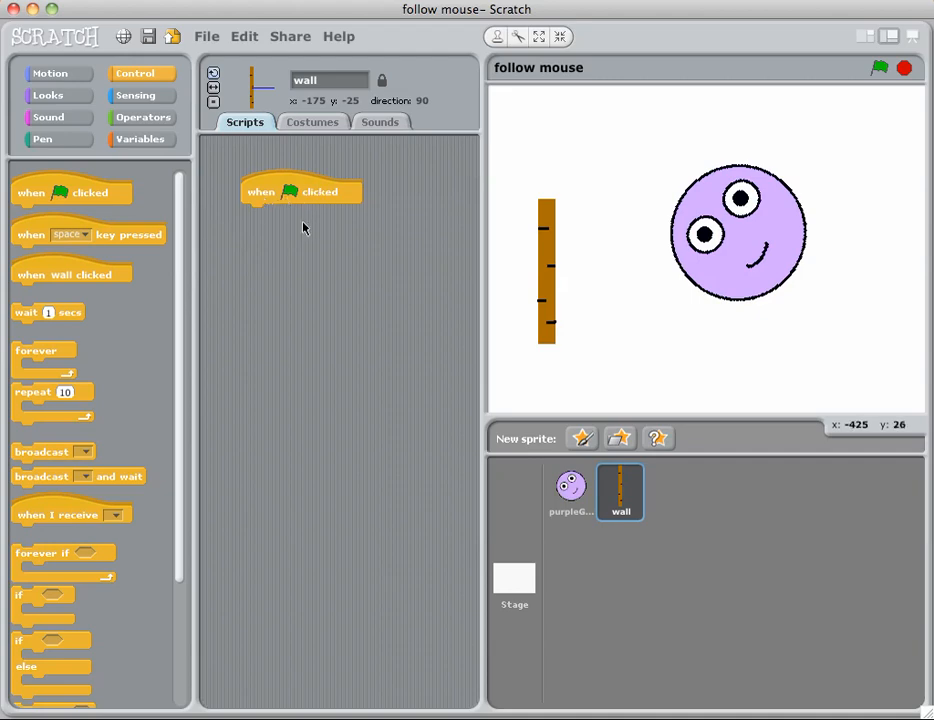
mouse_move(548, 272)
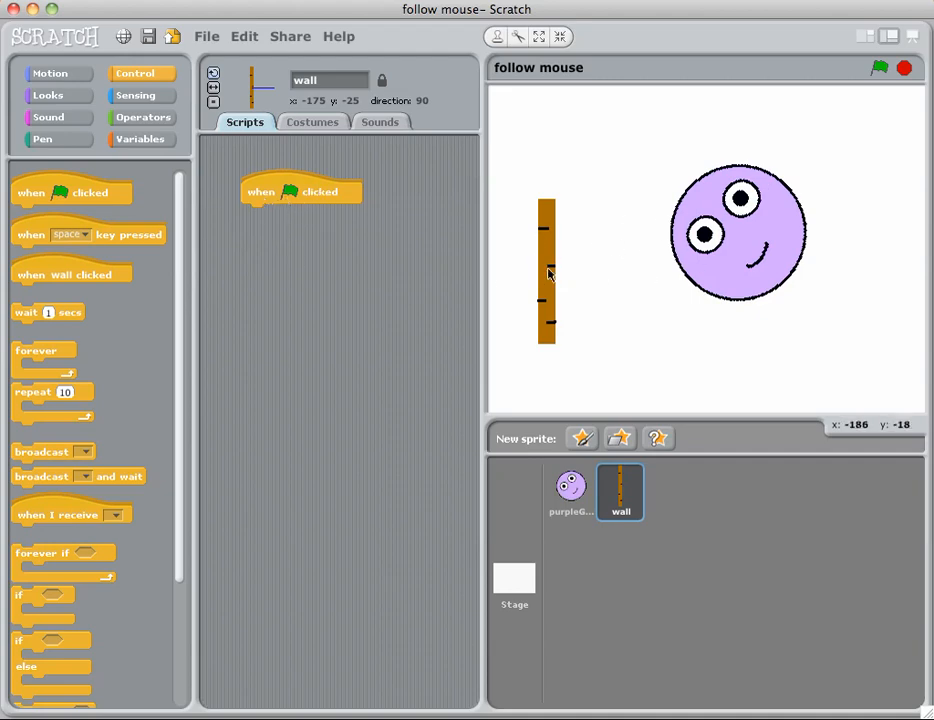
mouse_move(196, 412)
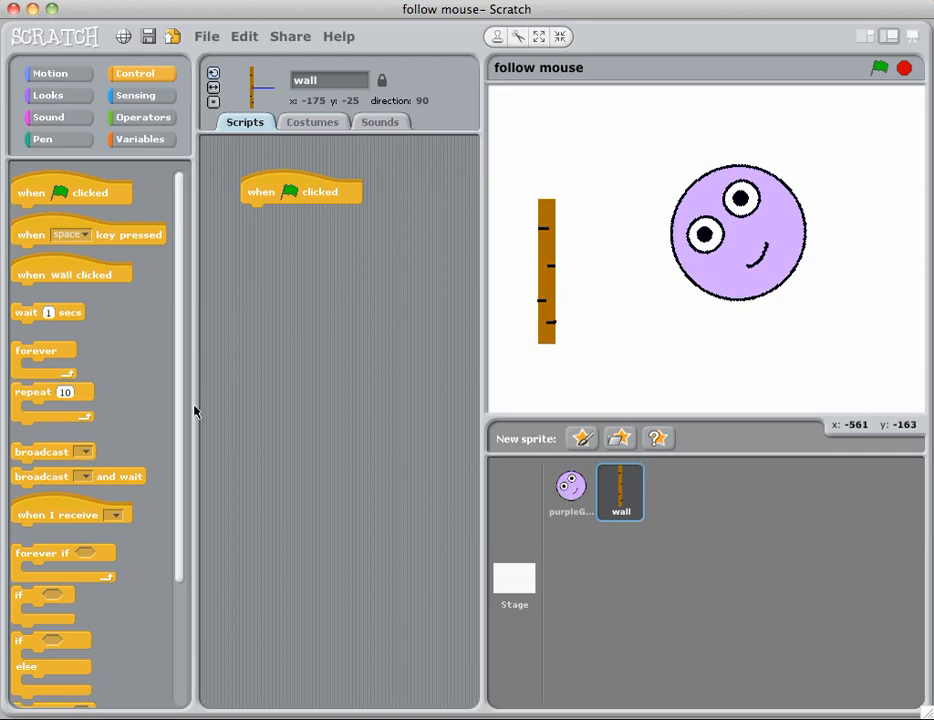
mouse_move(48, 572)
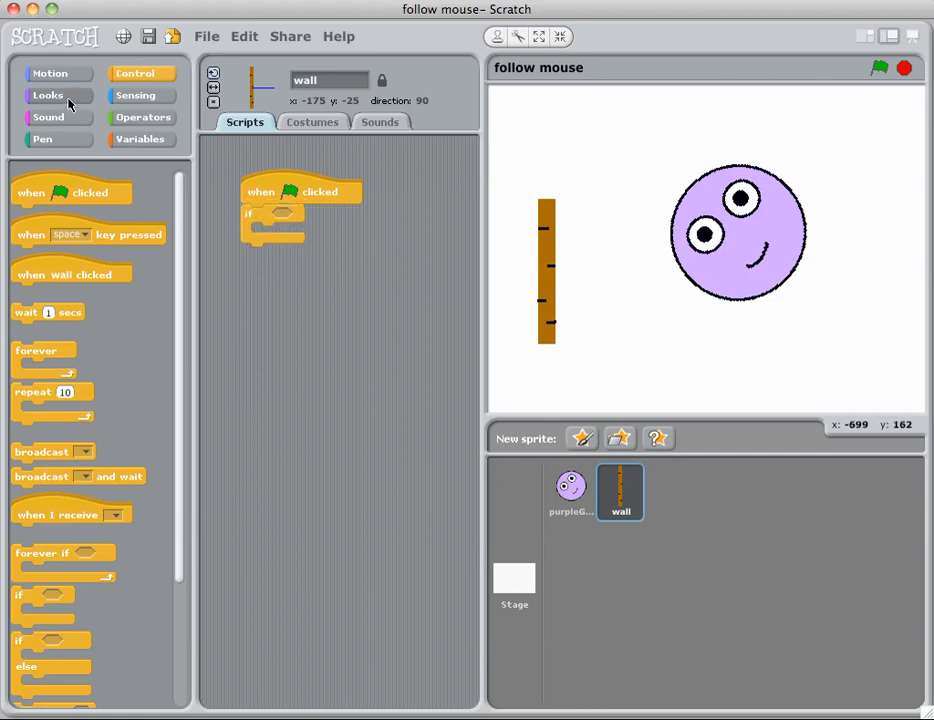
click(144, 96)
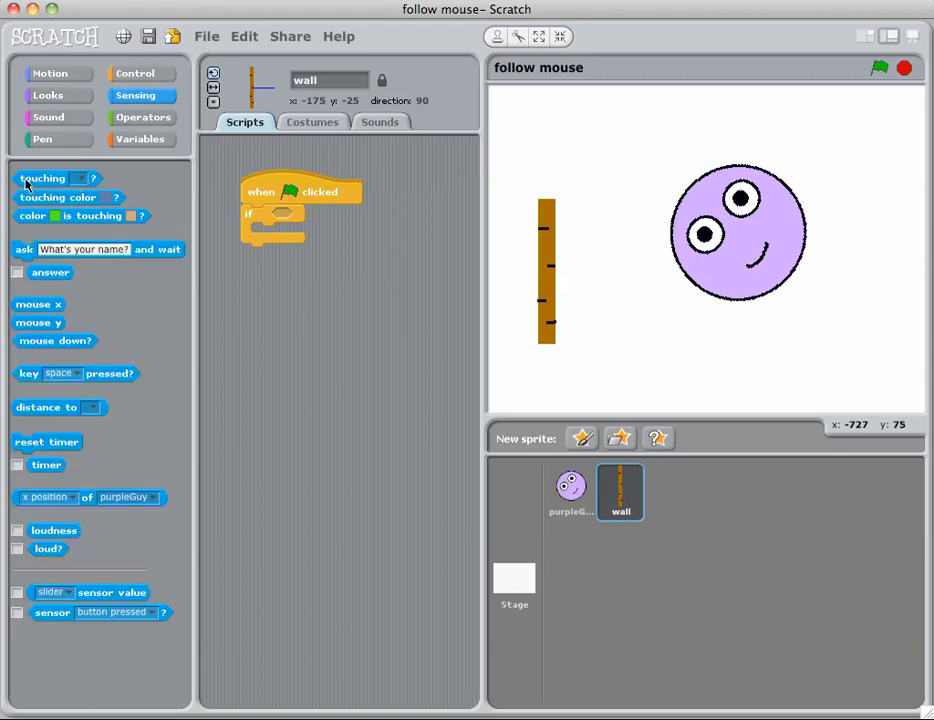
drag(42, 178, 300, 216)
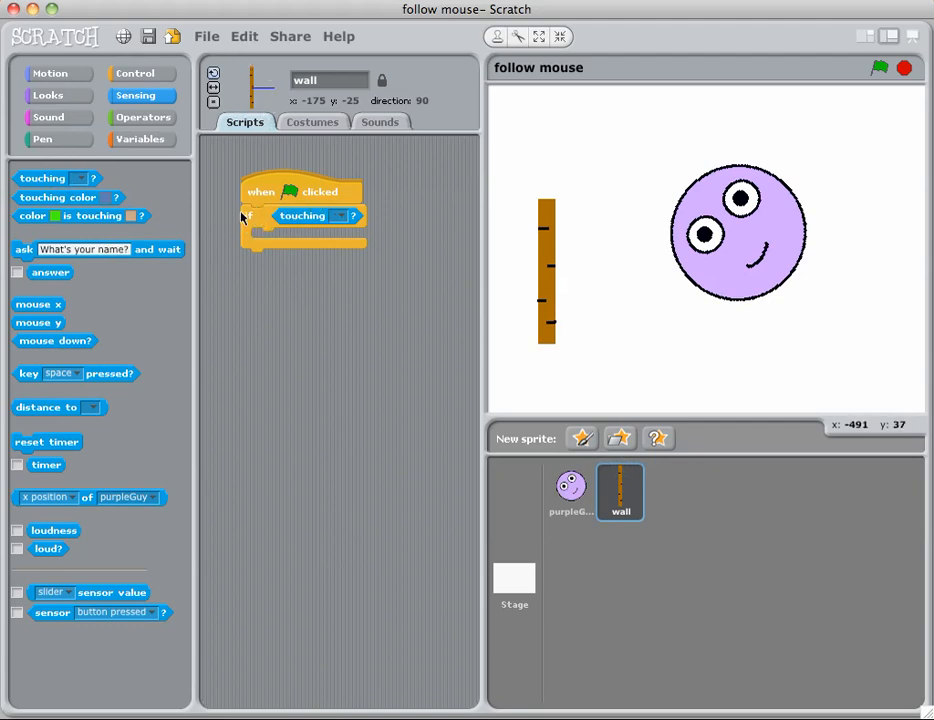
click(340, 216)
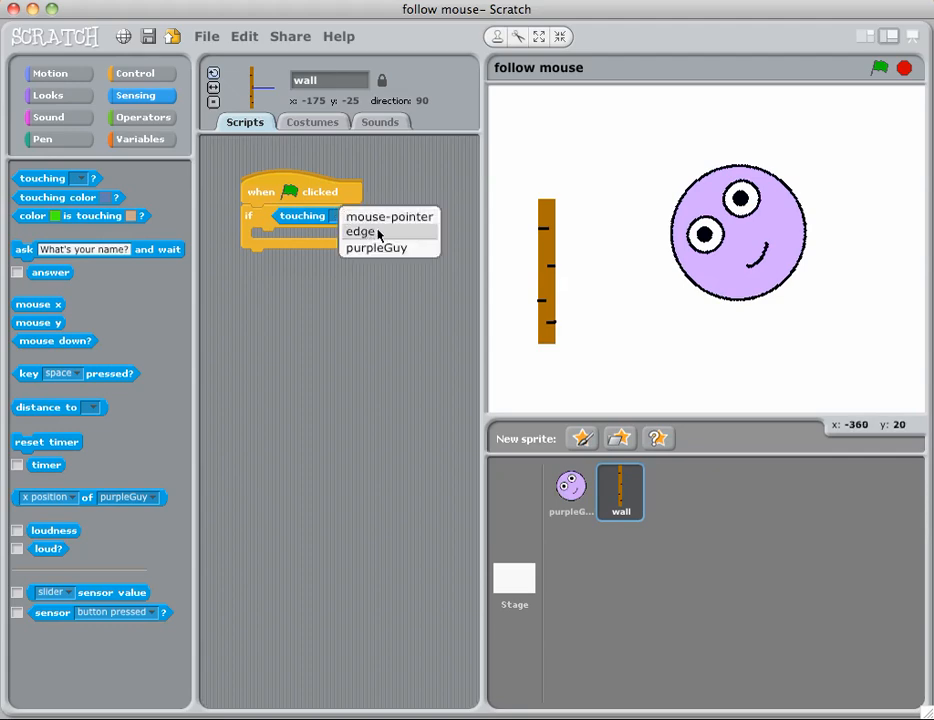
click(376, 248)
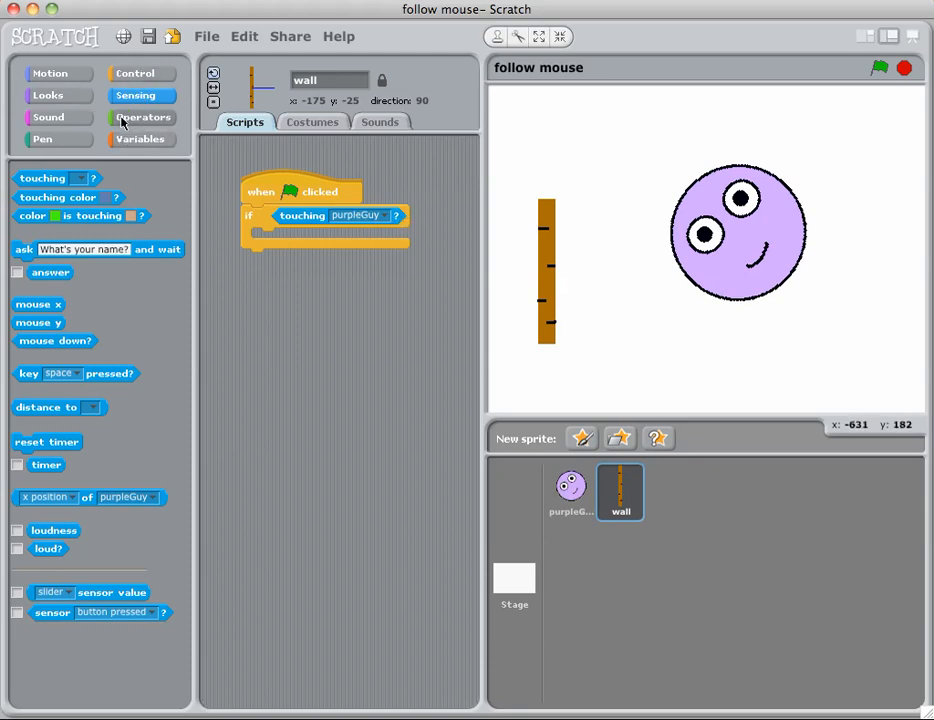
Add a play sound block inside the if and record a new sound for it.
click(46, 116)
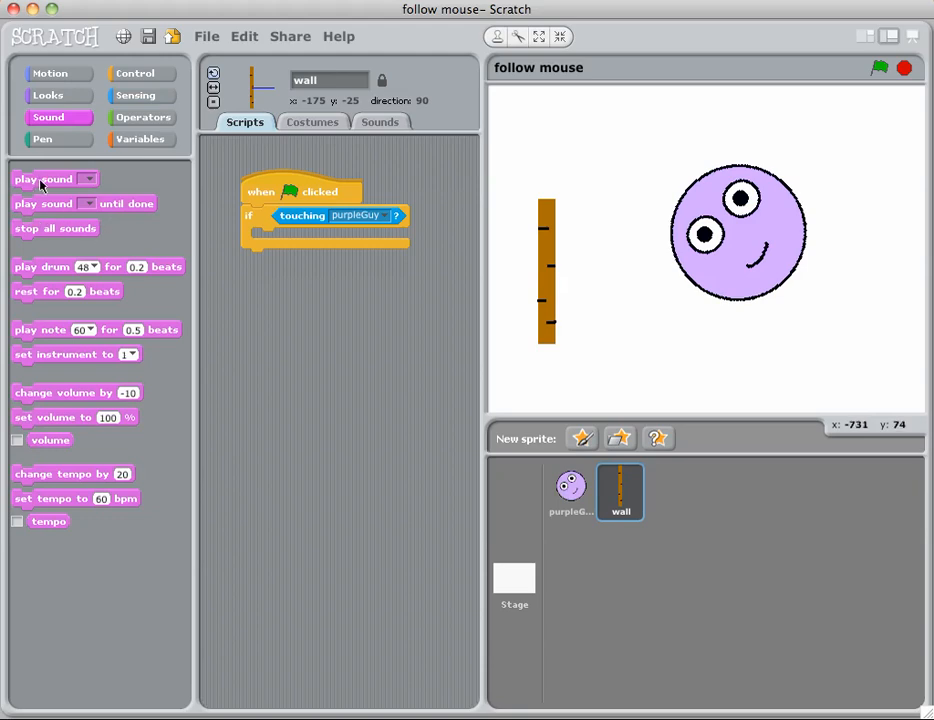
drag(44, 178, 280, 230)
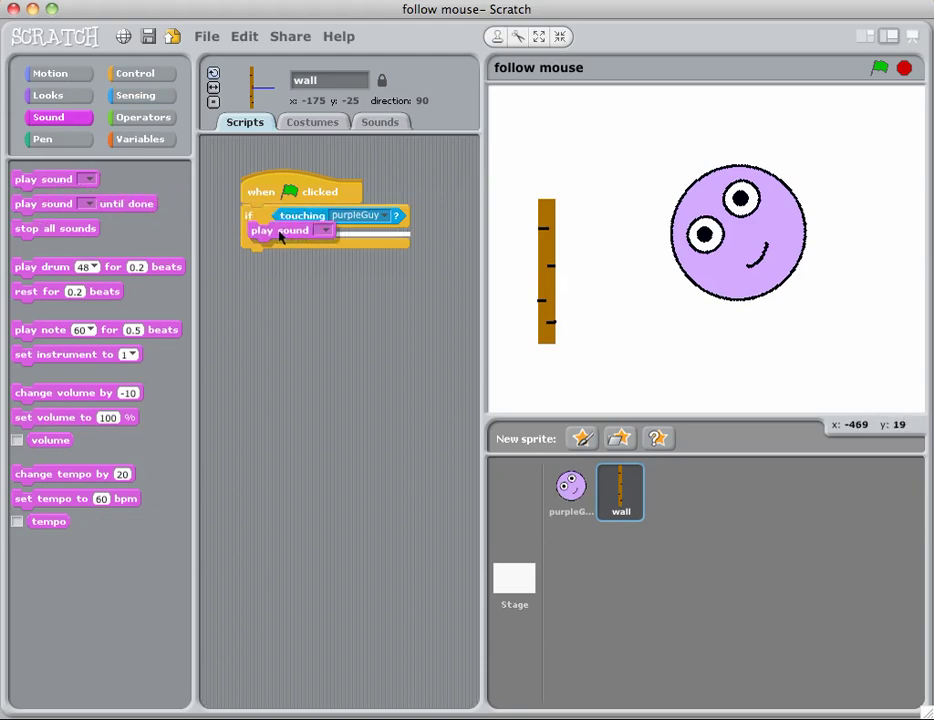
click(324, 230)
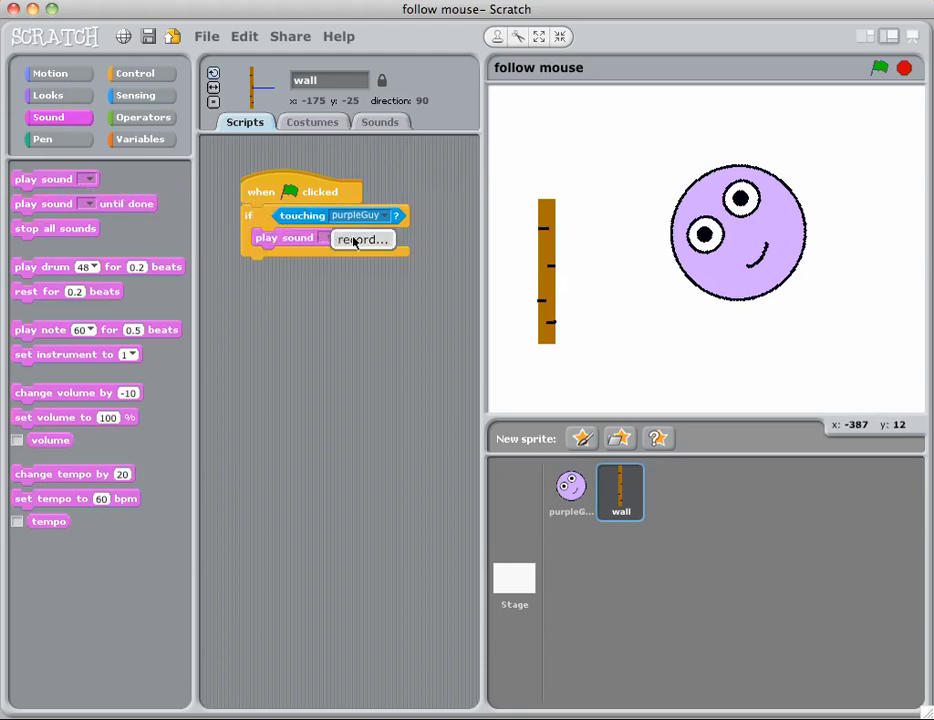
click(362, 240)
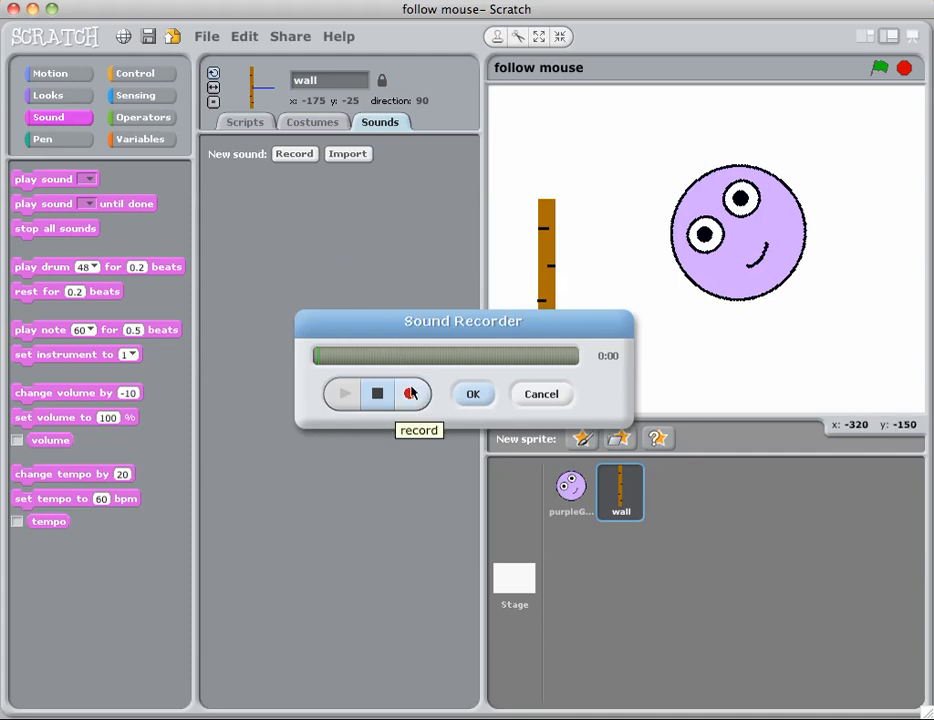
click(376, 394)
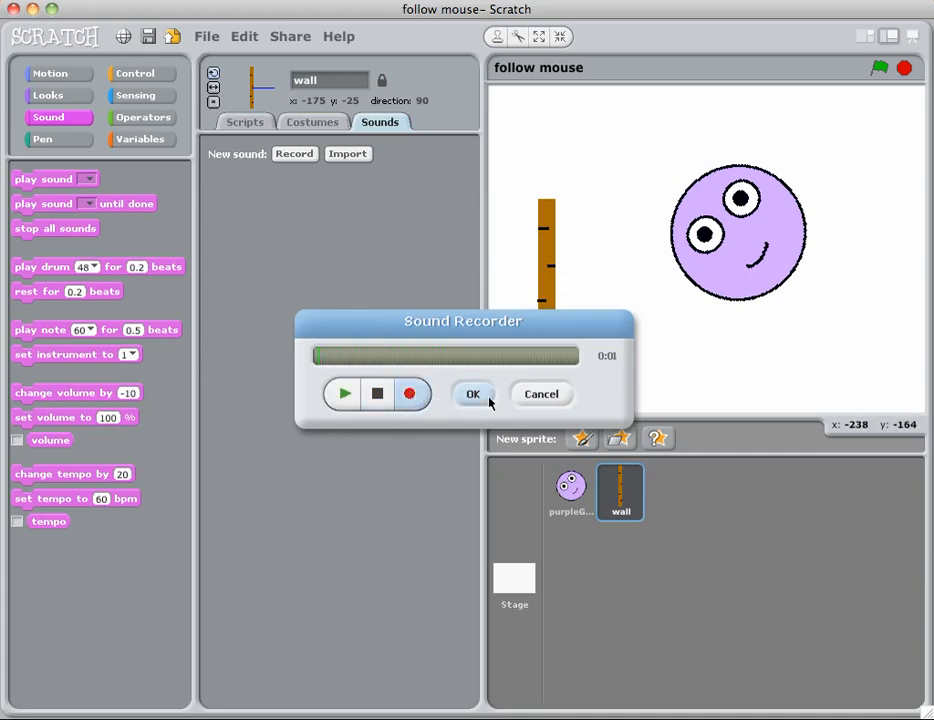
click(474, 394)
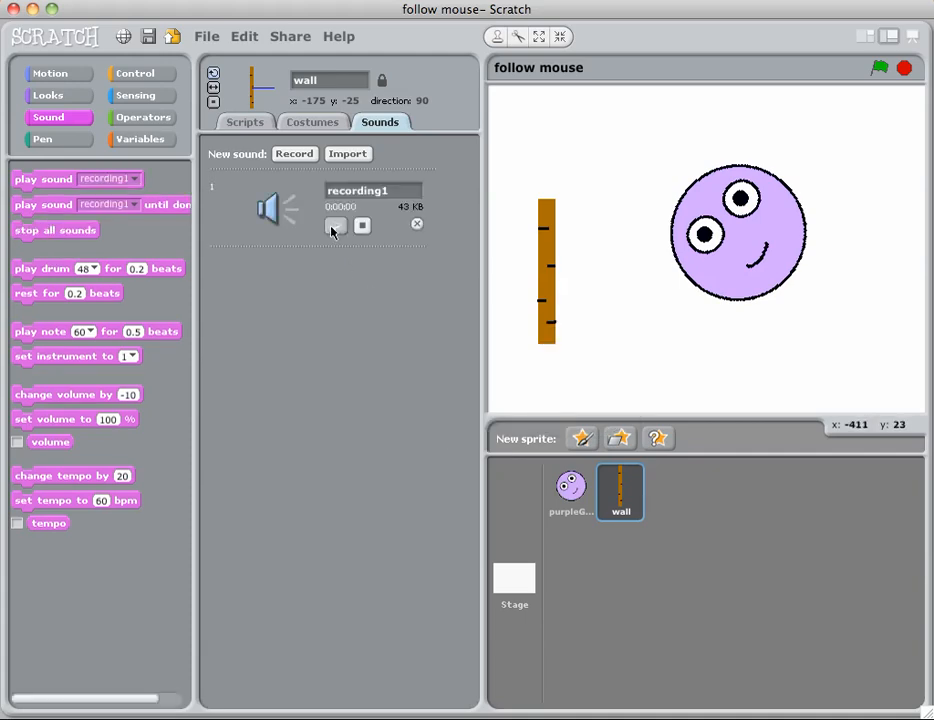
click(336, 224)
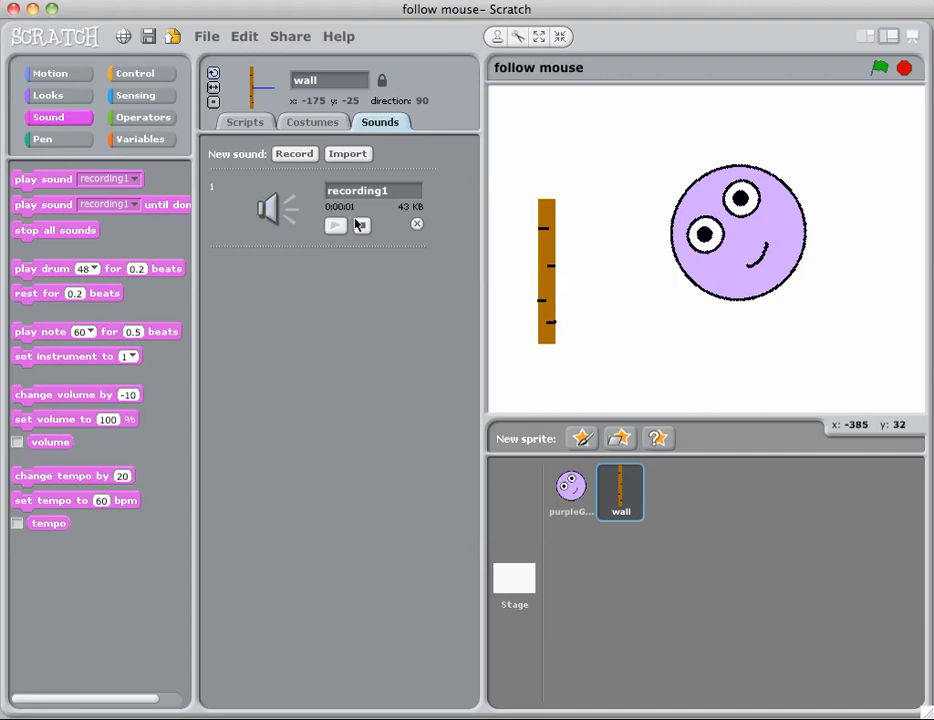
Rename recording1 to 'ouch' and select ouch in the play sound block.
click(244, 122)
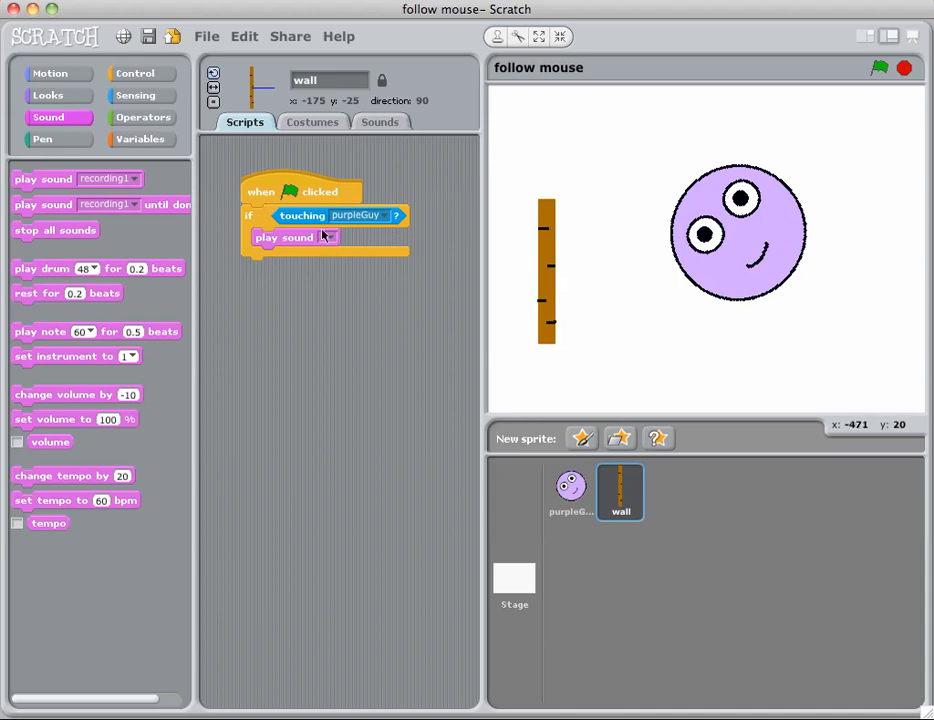
click(324, 236)
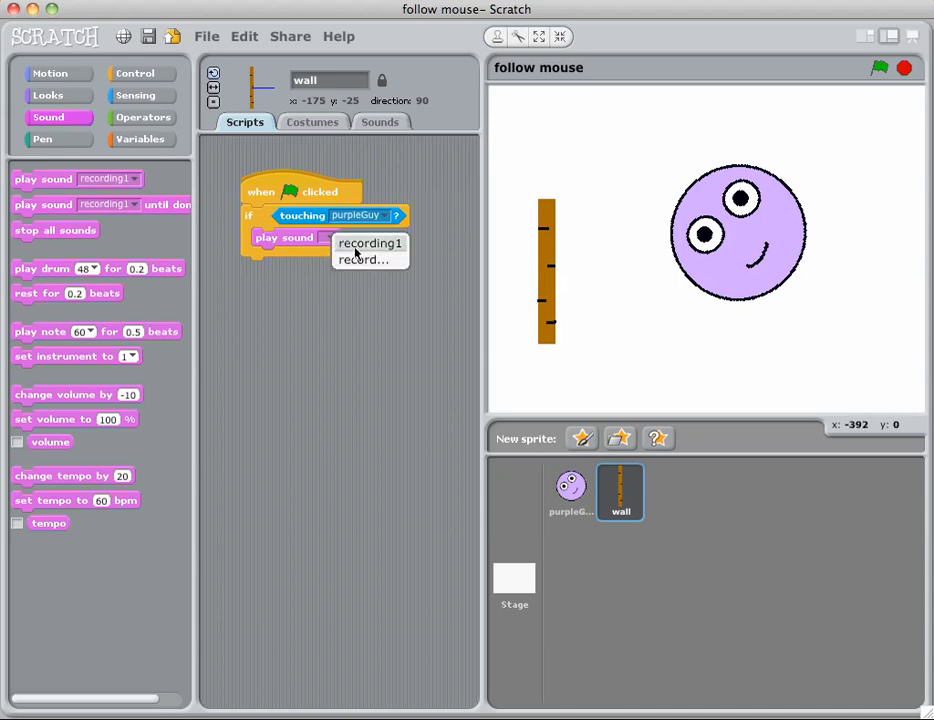
click(368, 244)
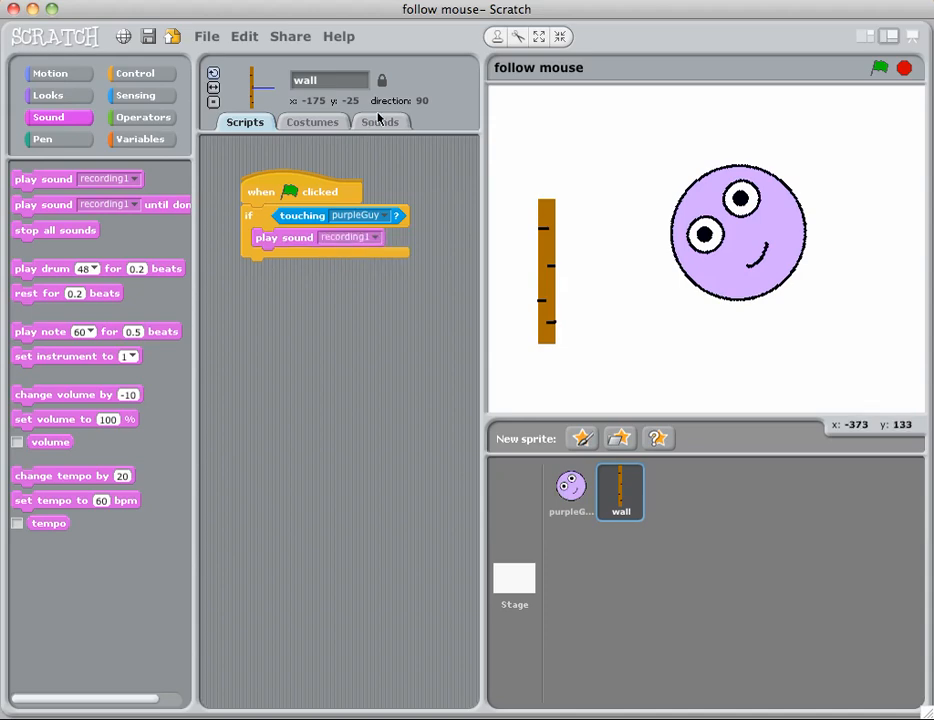
click(380, 122)
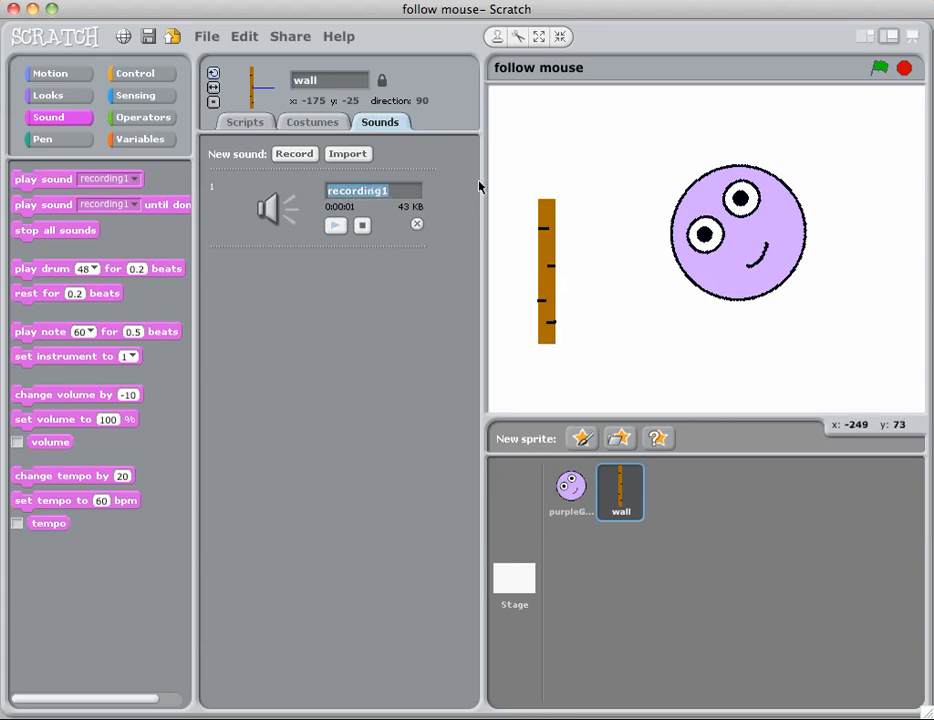
text(ouch)
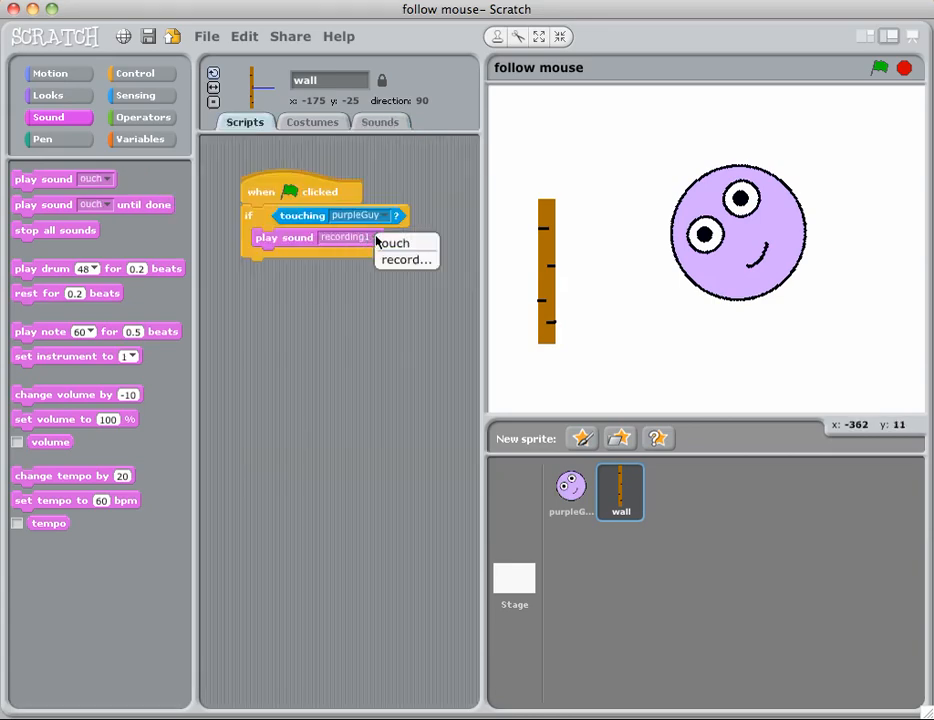
click(394, 244)
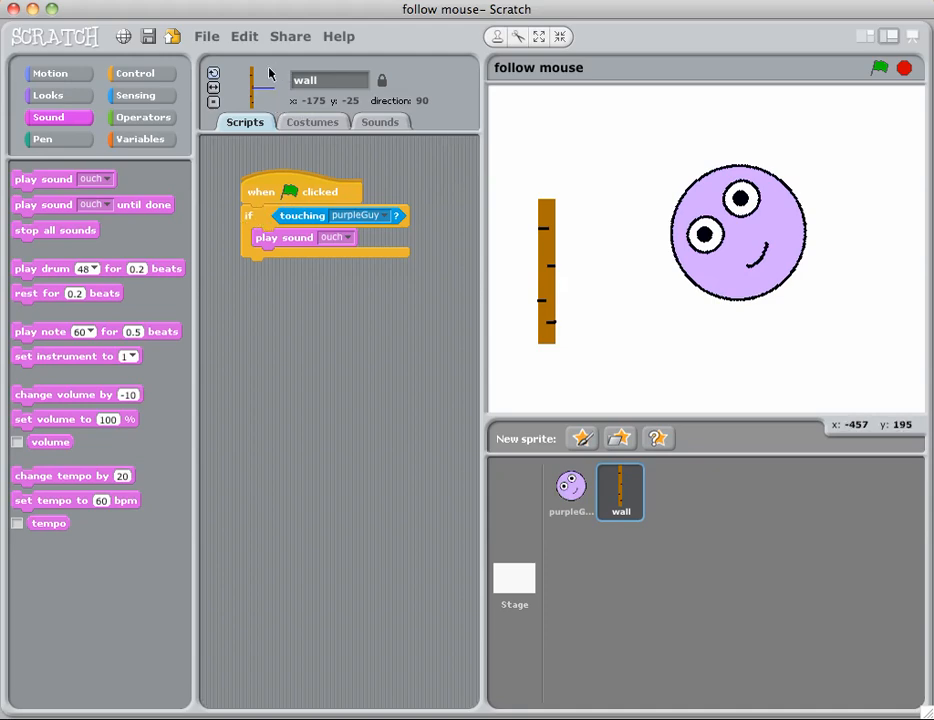
mouse_move(316, 216)
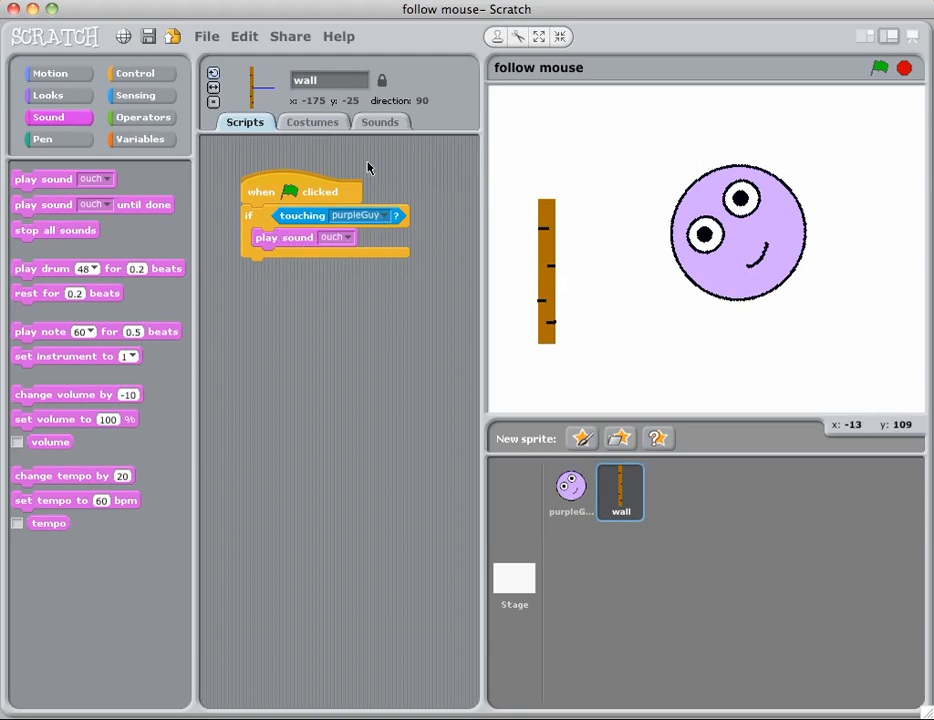
Place the wall beside purpleGuy on the stage, run the project to test, then stop it.
click(876, 68)
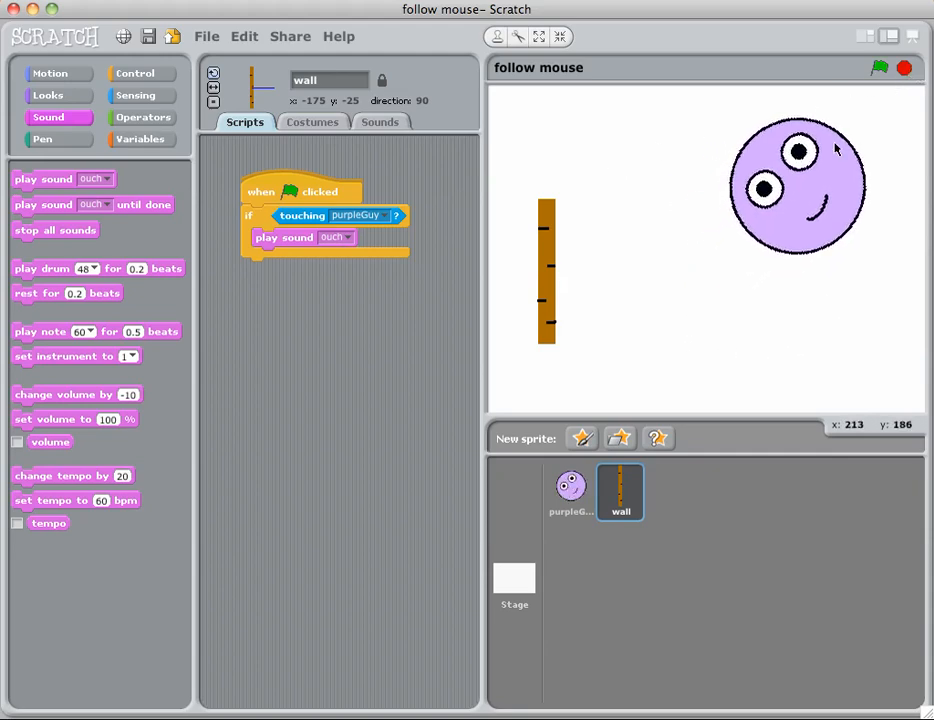
drag(546, 270, 652, 236)
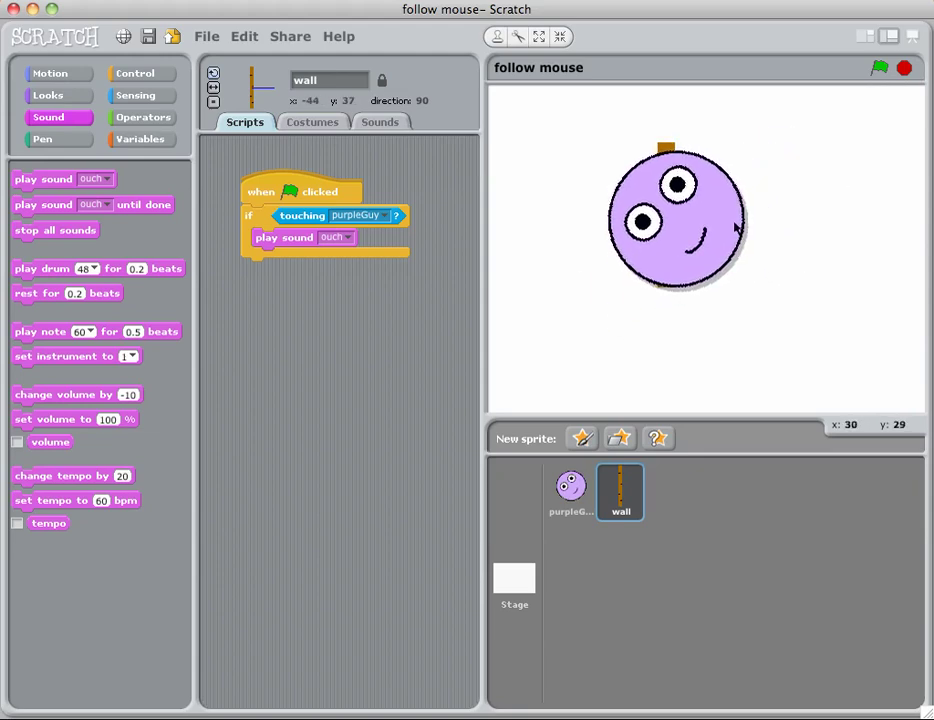
mouse_move(876, 82)
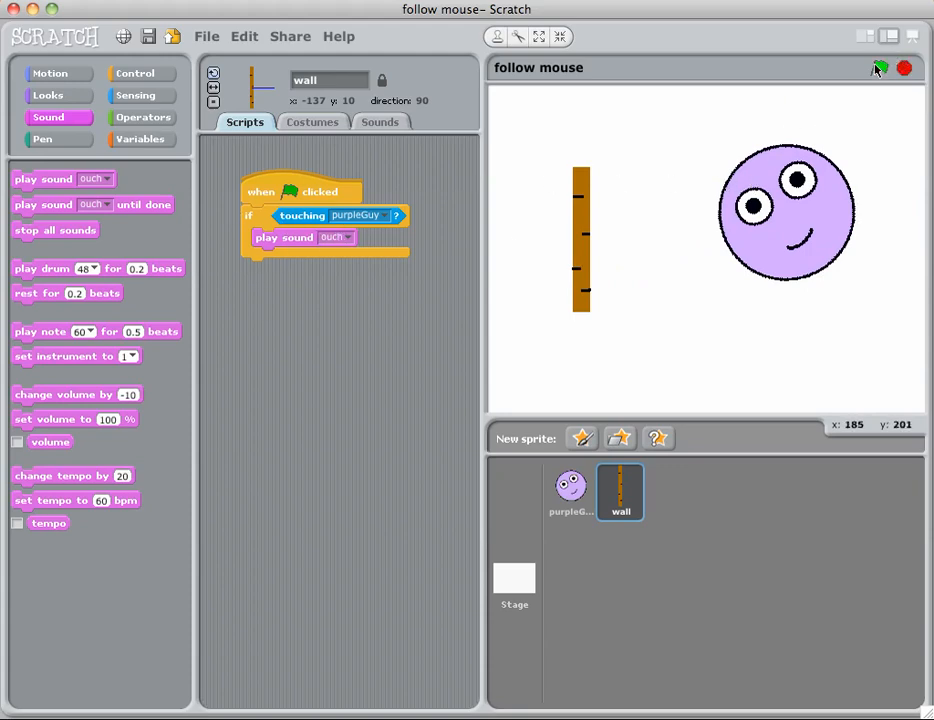
click(872, 68)
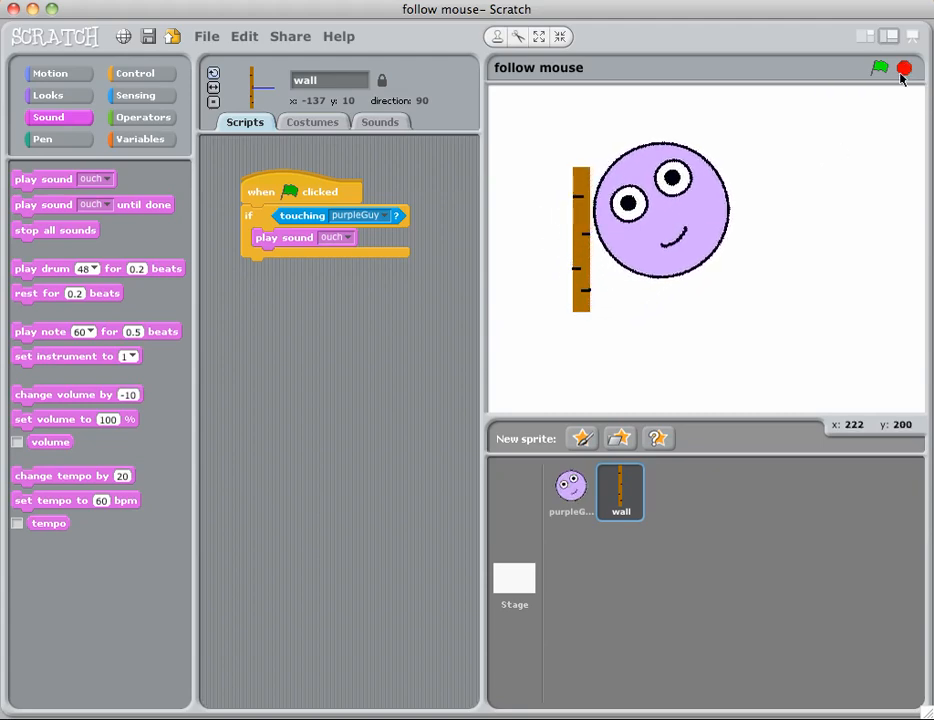
click(876, 68)
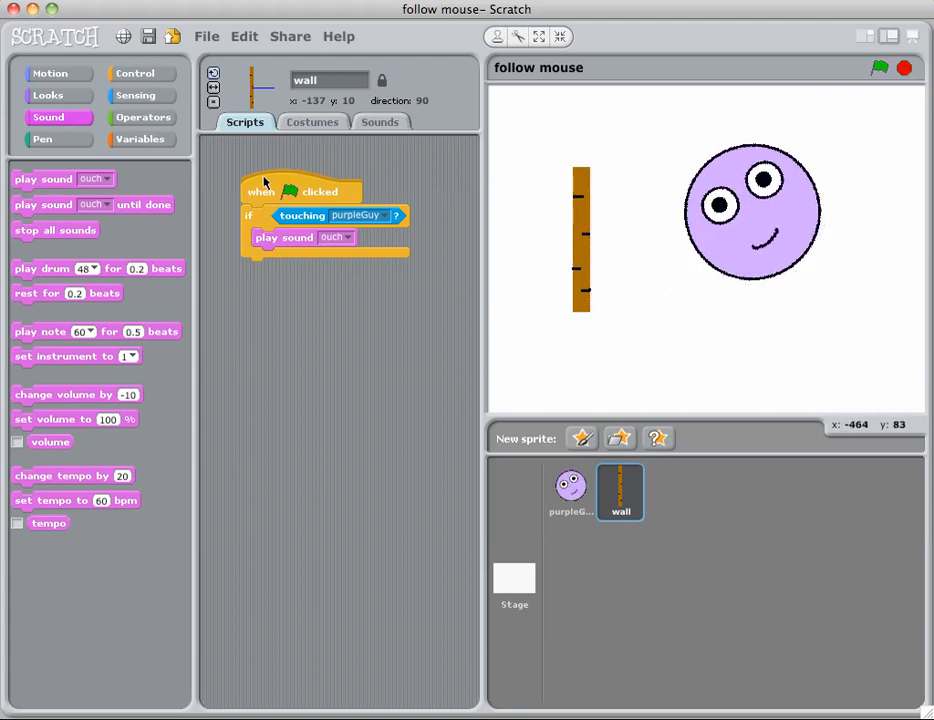
mouse_move(272, 190)
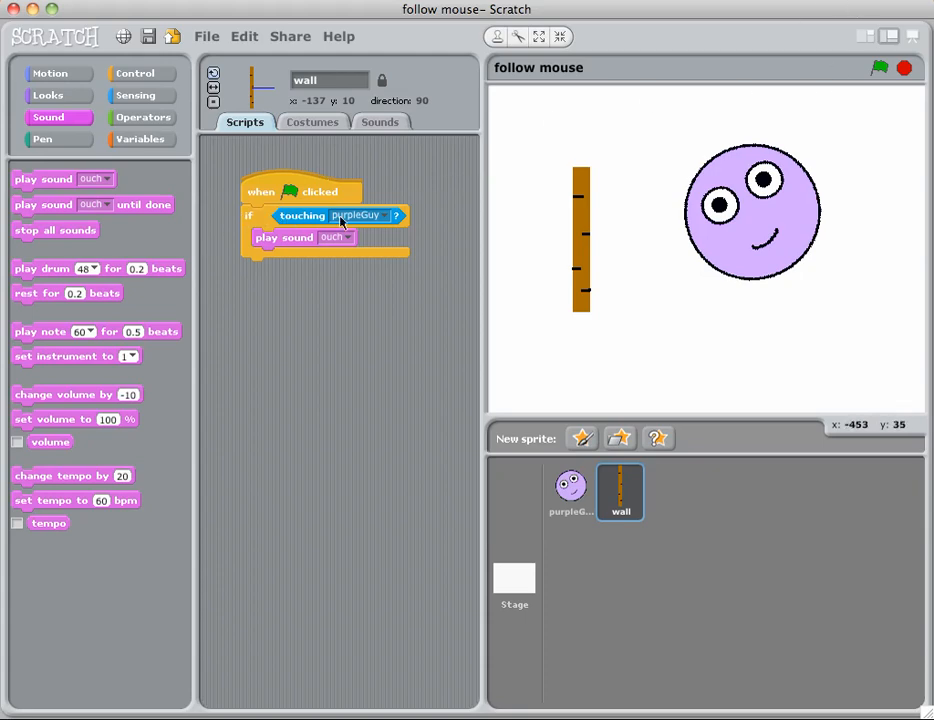
mouse_move(820, 80)
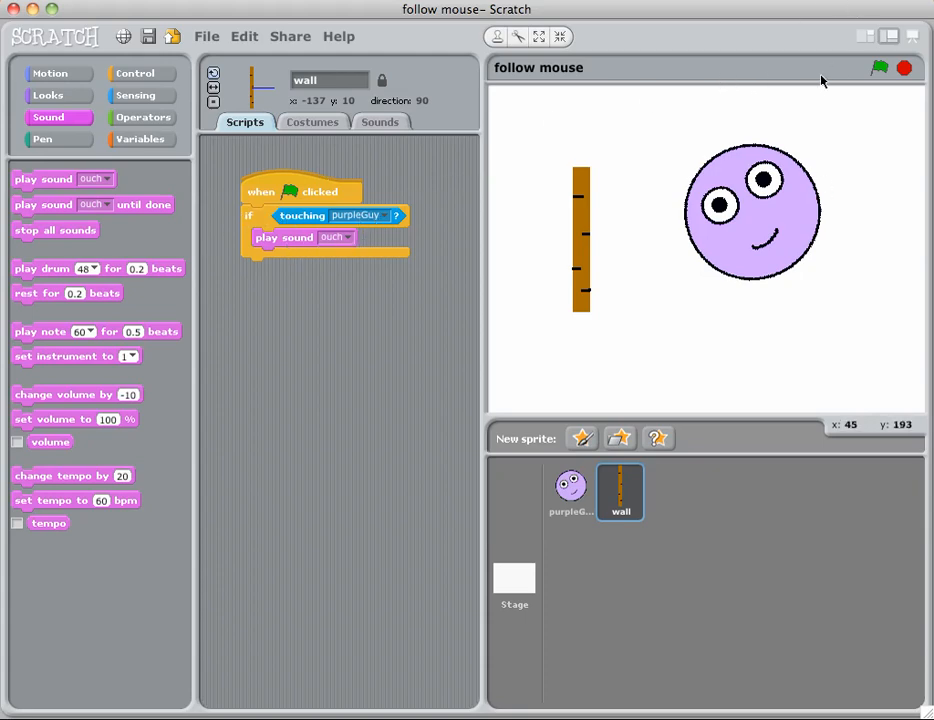
mouse_move(878, 68)
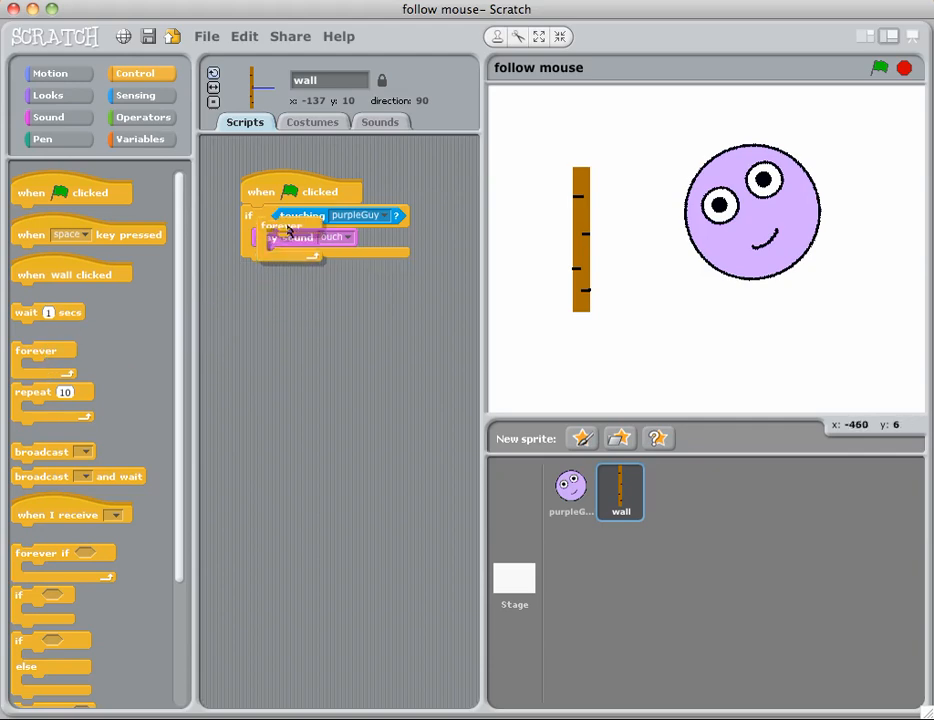
Wrap the wall's touching check in a forever loop, test-run the project, then stop it.
drag(44, 348, 264, 212)
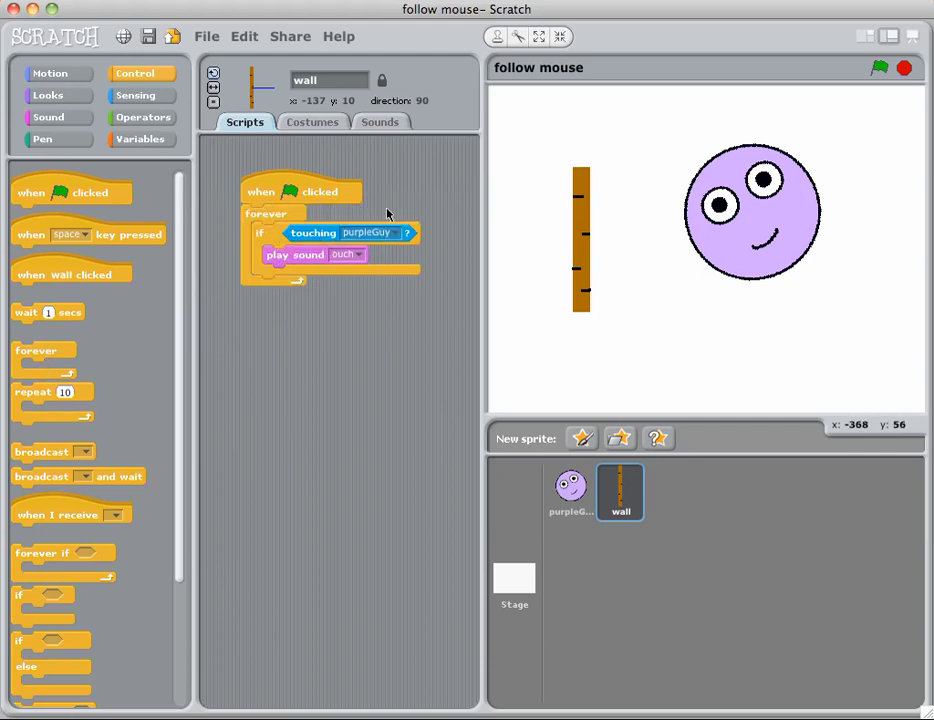
click(852, 68)
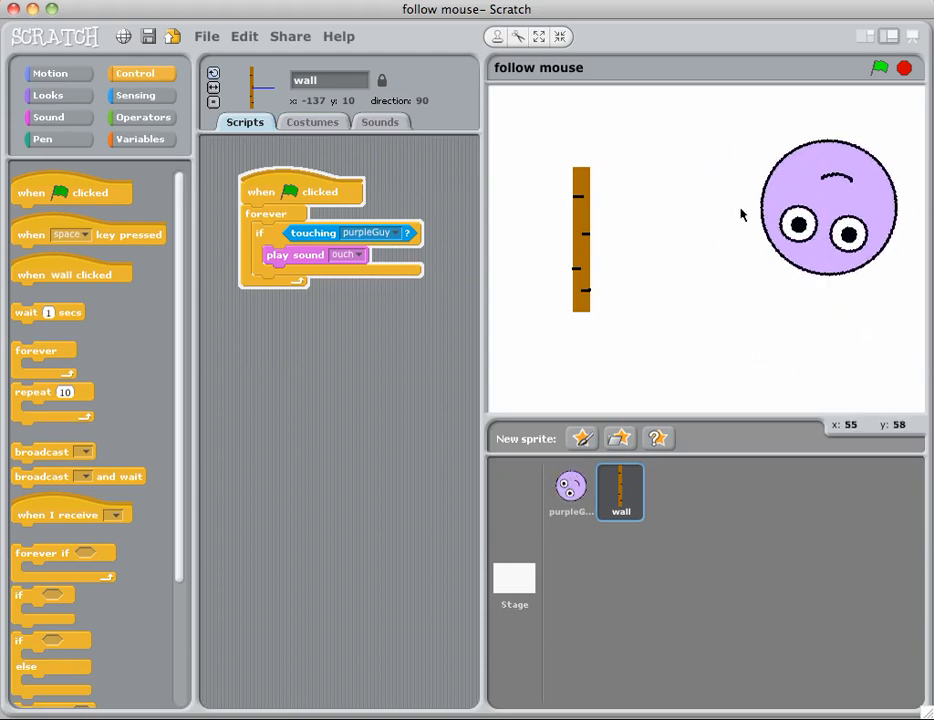
mouse_move(522, 248)
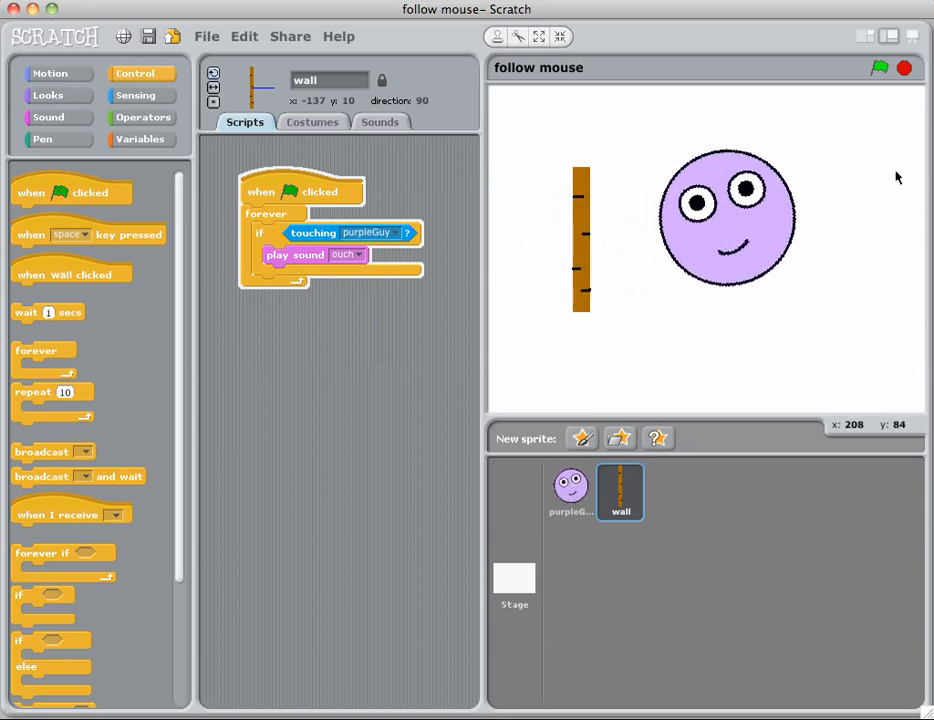
click(878, 68)
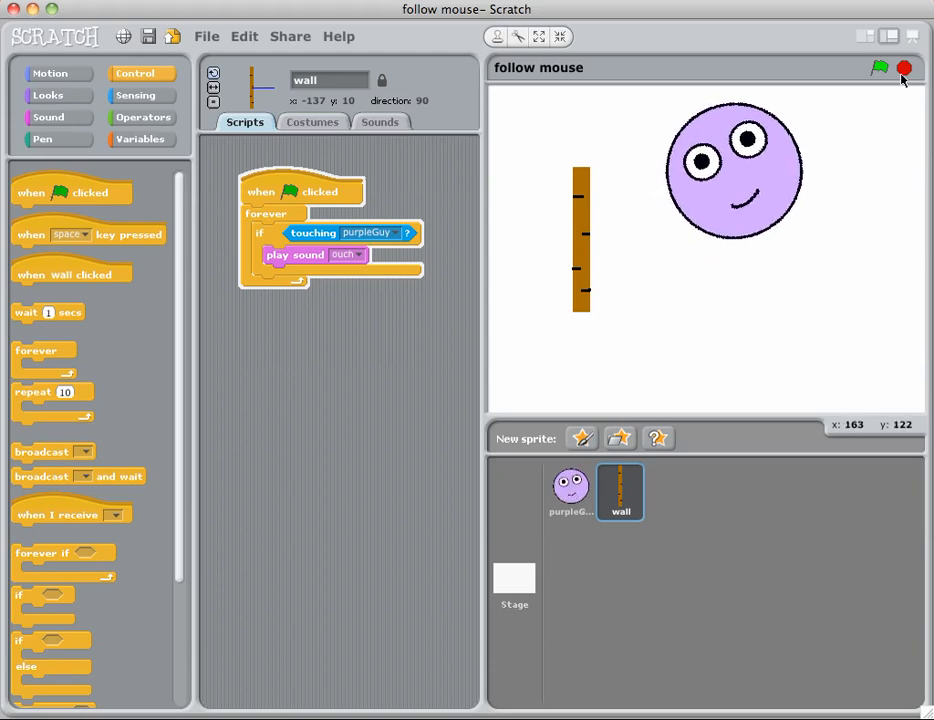
click(878, 68)
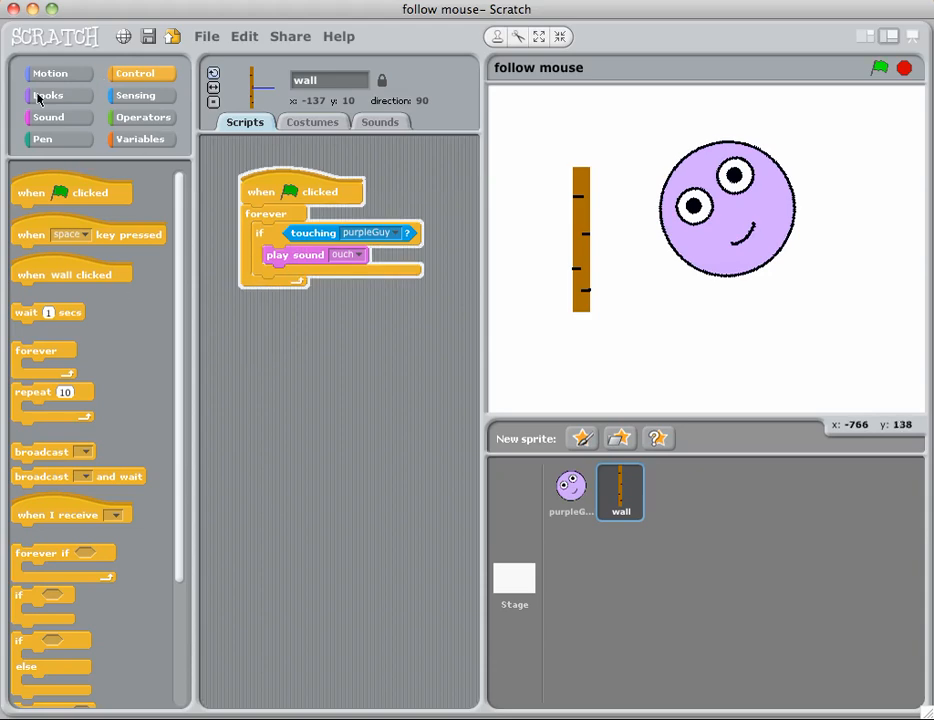
After ouch, make the wall point in direction 90 and move 100 steps, then test it.
click(48, 72)
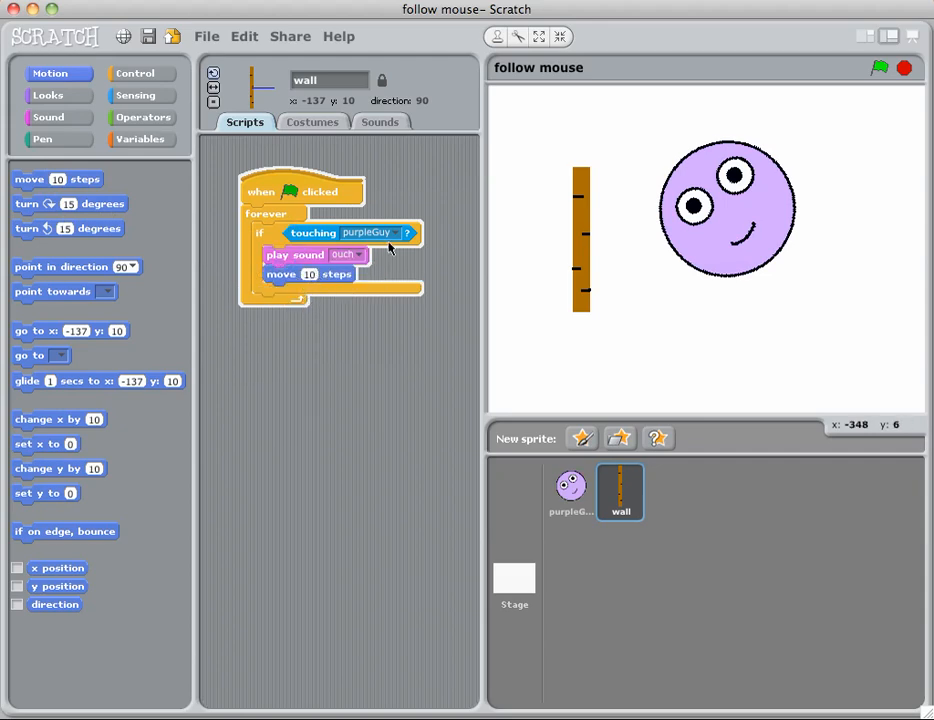
text(100)
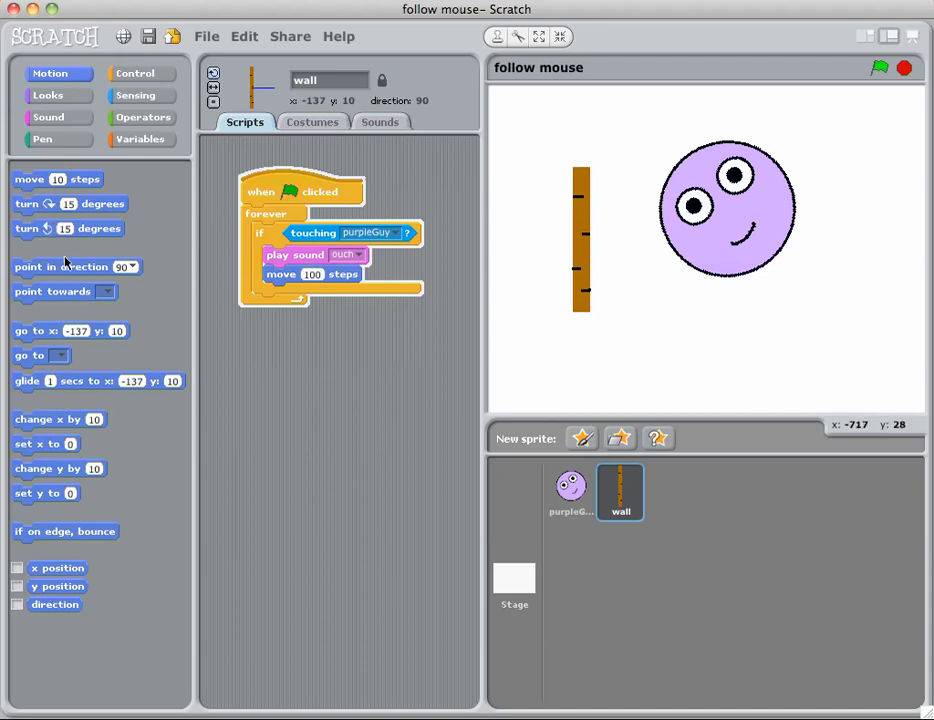
drag(76, 266, 312, 272)
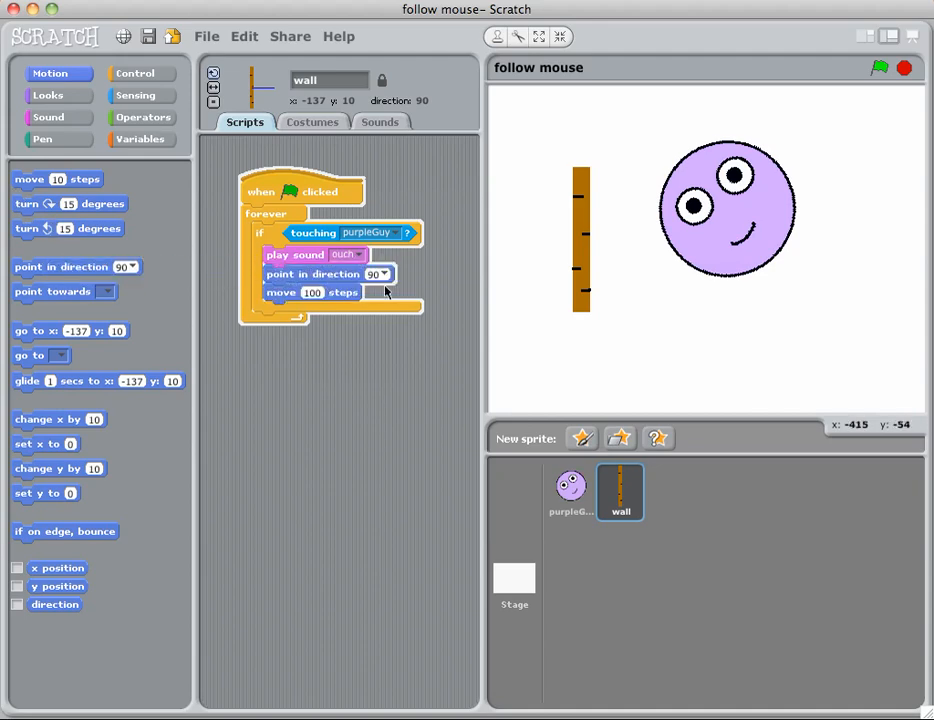
click(388, 274)
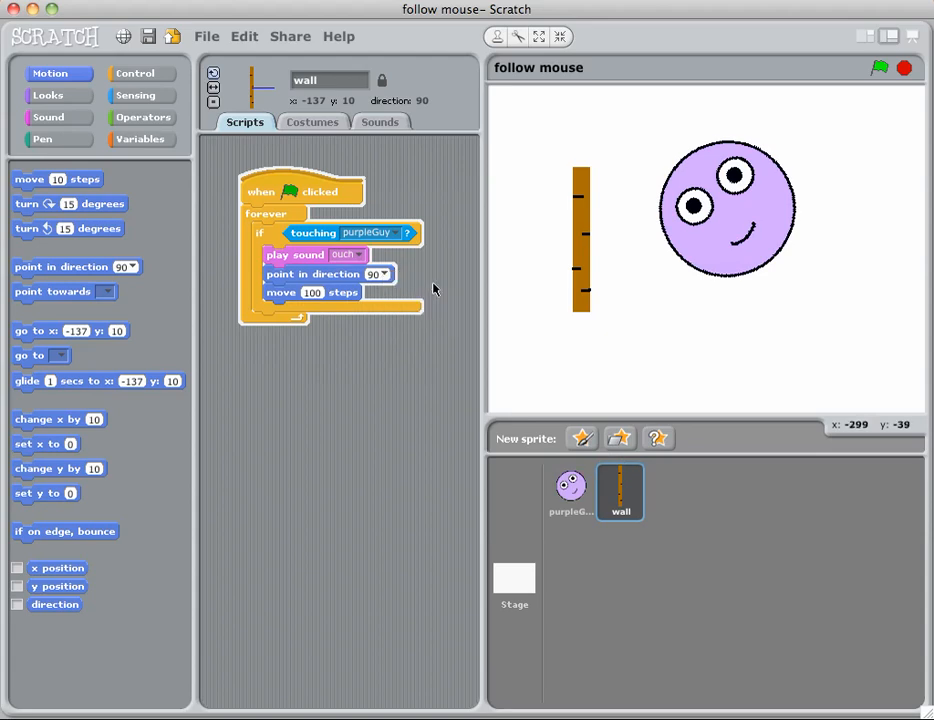
mouse_move(408, 288)
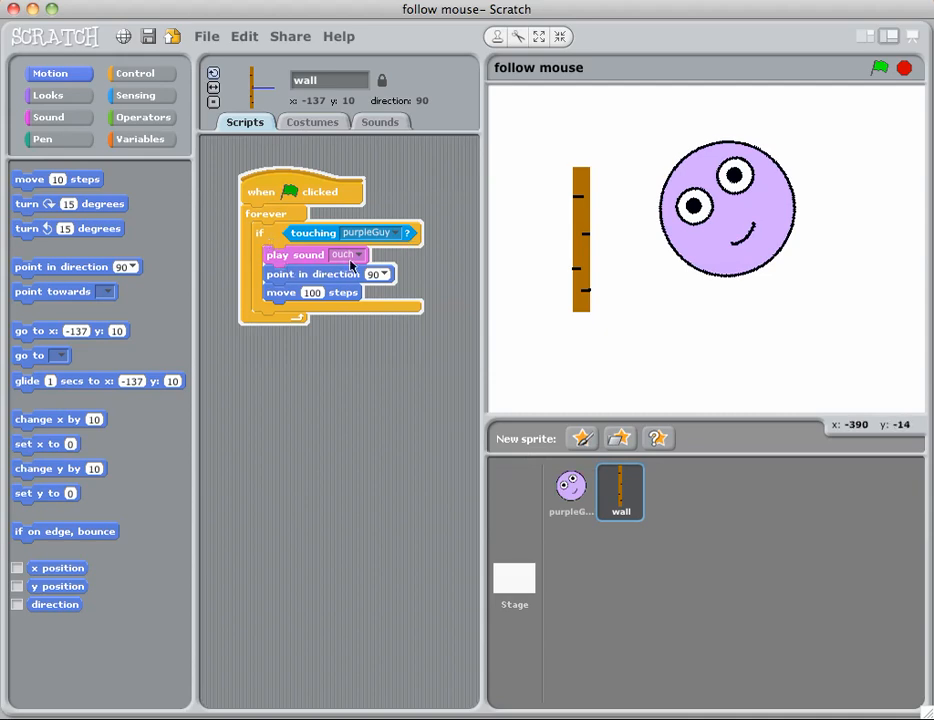
mouse_move(518, 244)
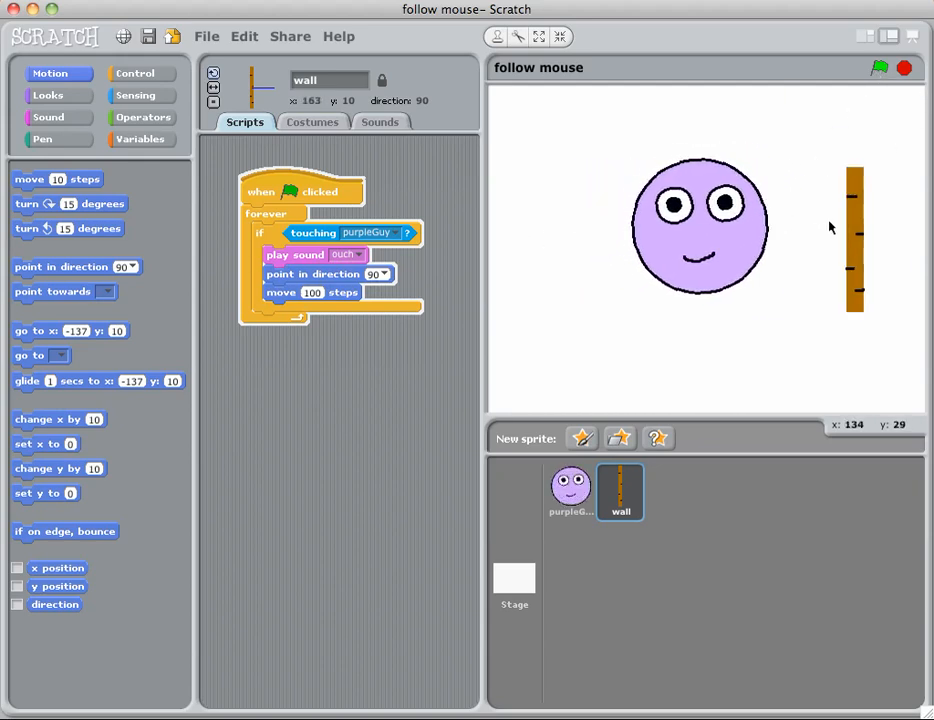
mouse_move(872, 270)
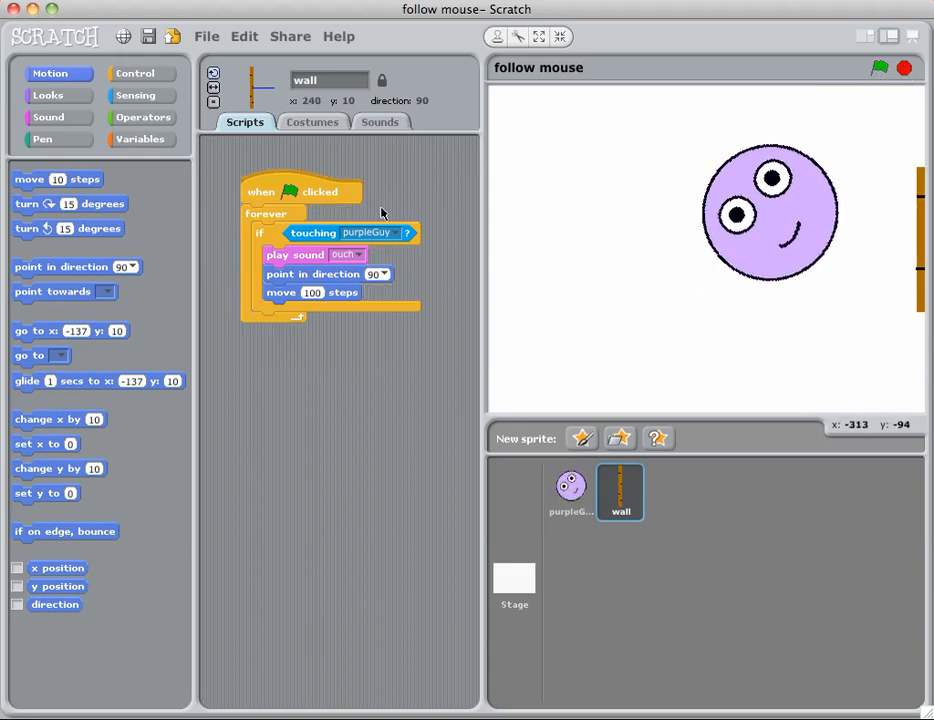
mouse_move(80, 80)
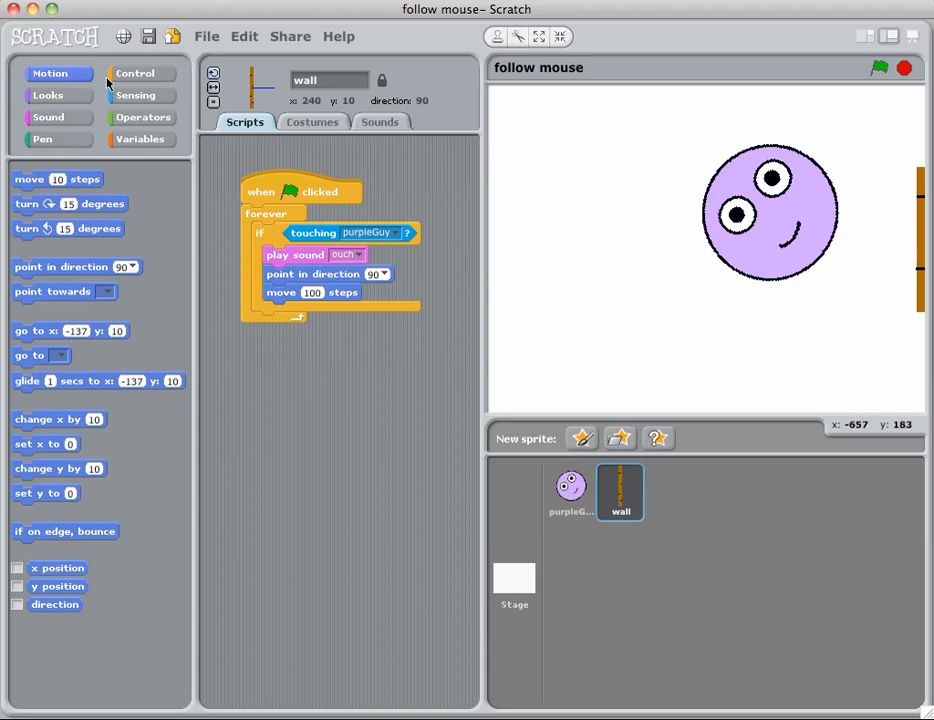
mouse_move(152, 144)
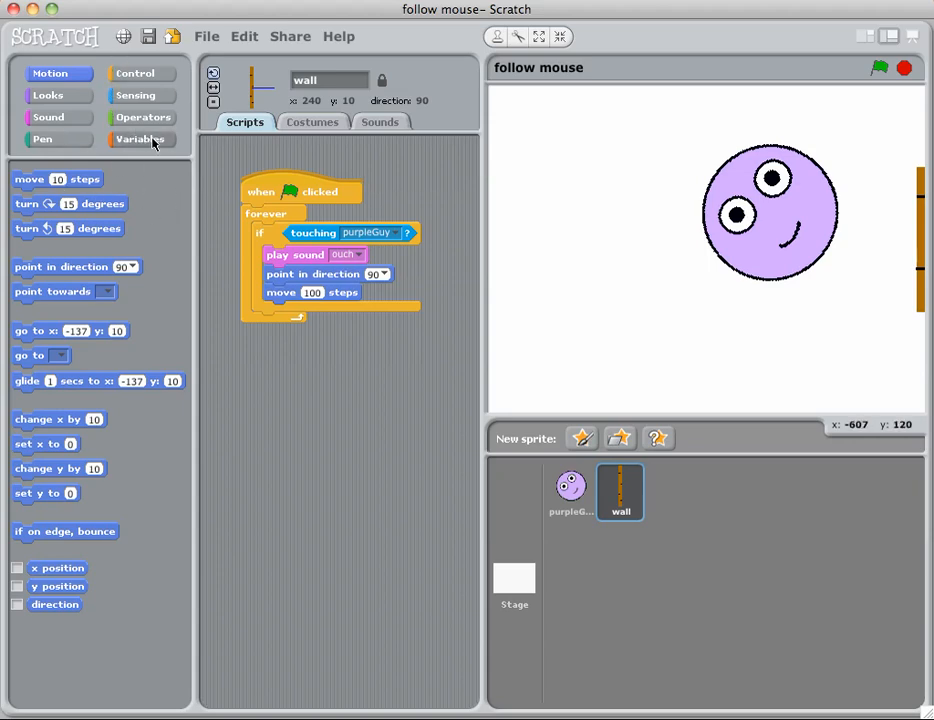
Create a variable named Score for all sprites.
click(140, 140)
text(S)
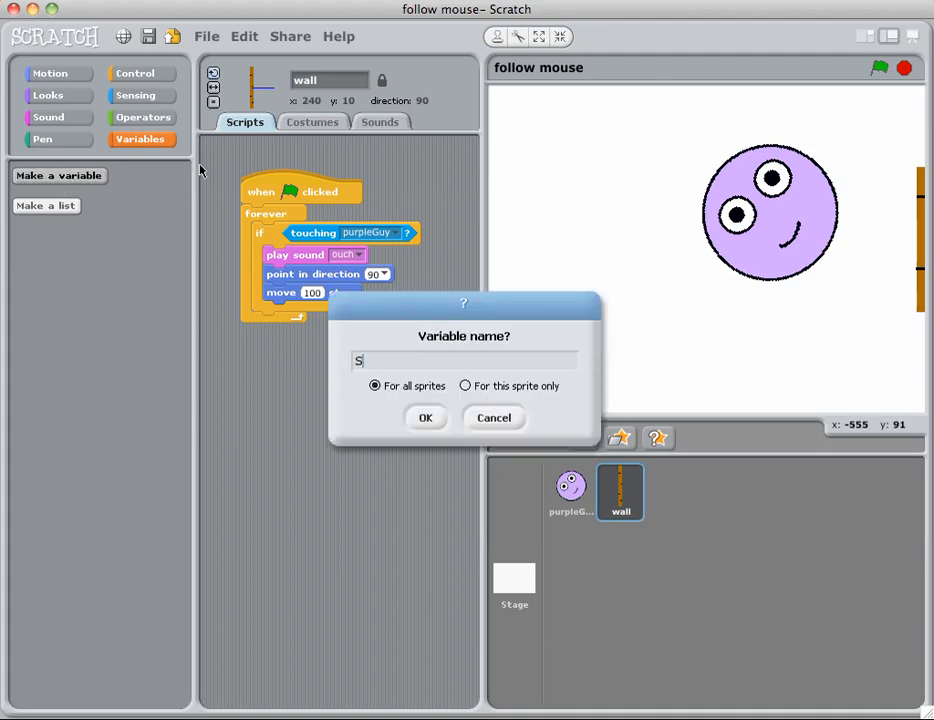
text(core)
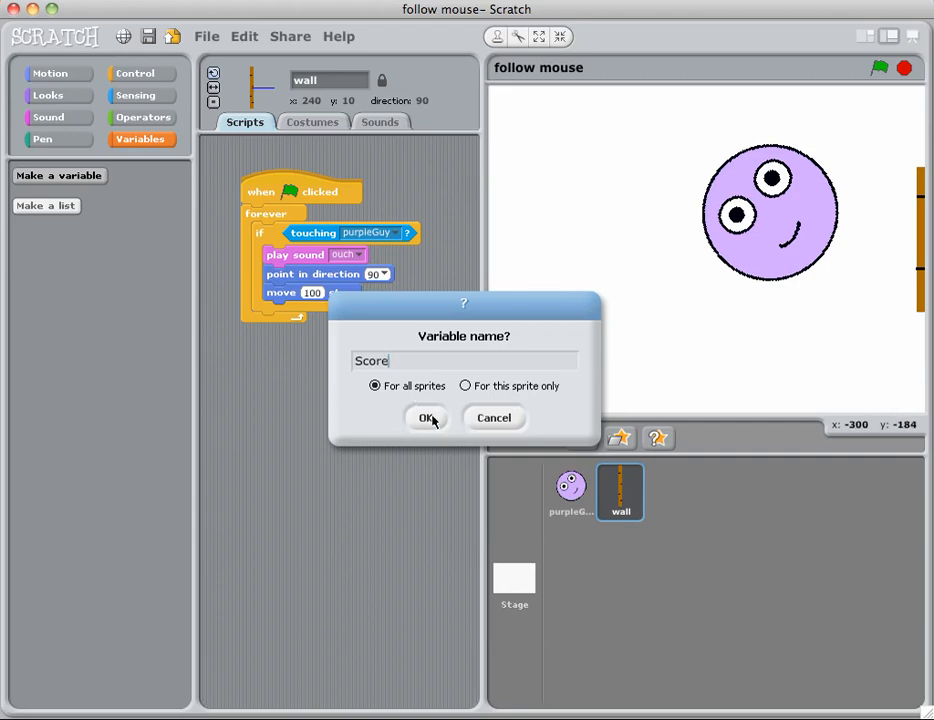
click(428, 418)
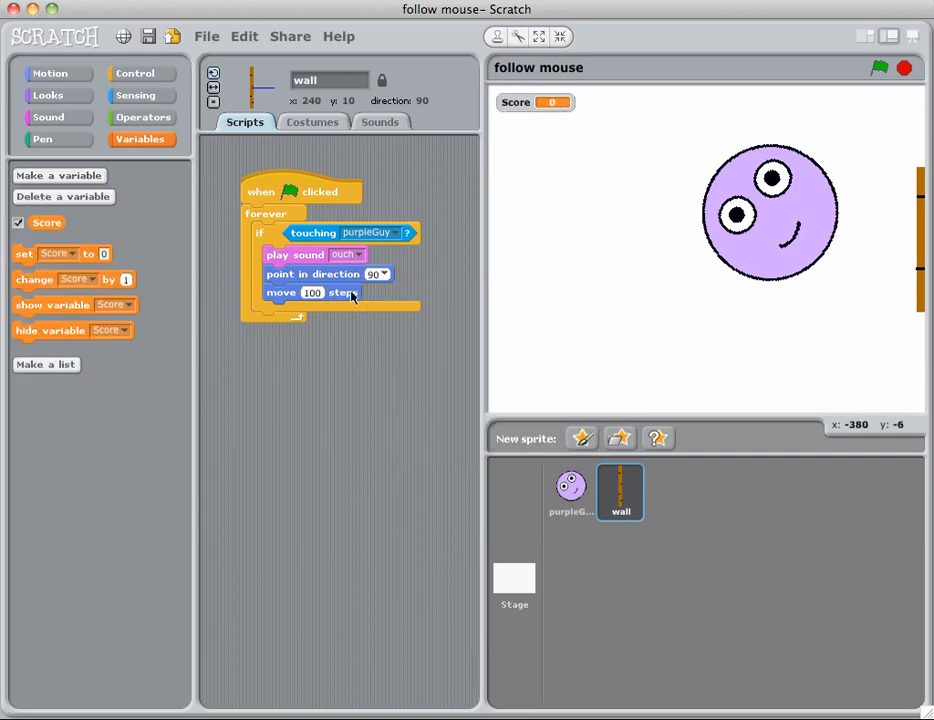
mouse_move(916, 258)
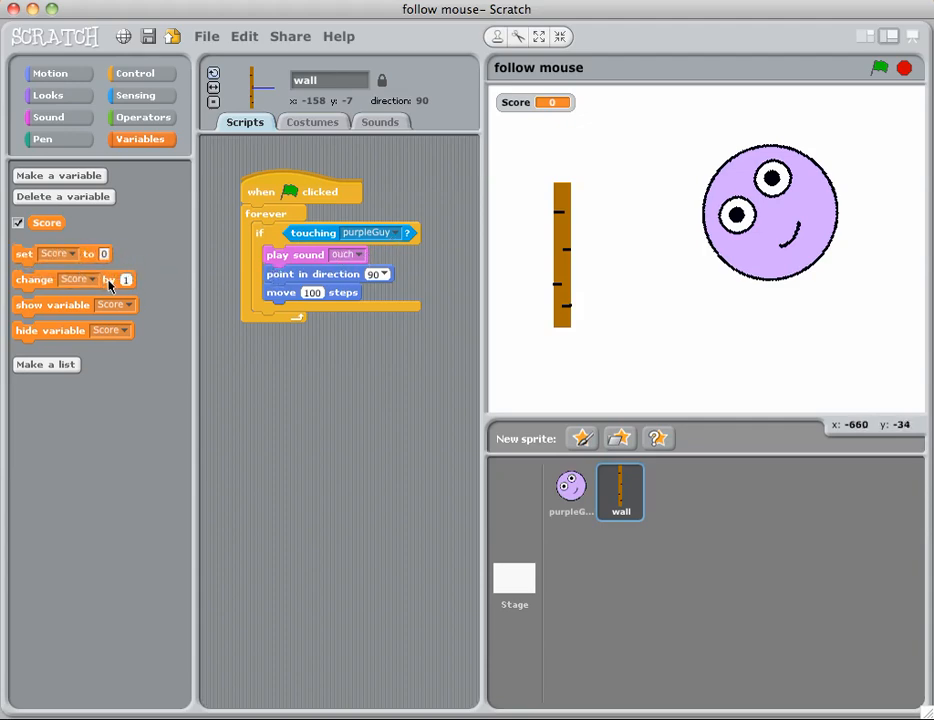
Add 'change Score by 1' after play sound ouch and run the game.
drag(34, 280, 310, 274)
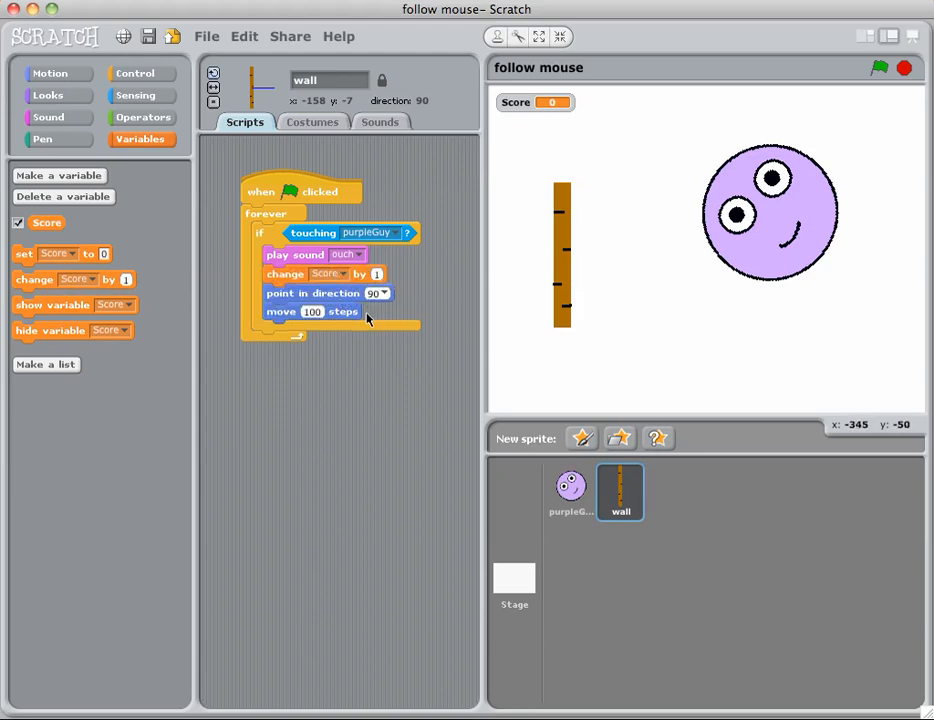
mouse_move(872, 94)
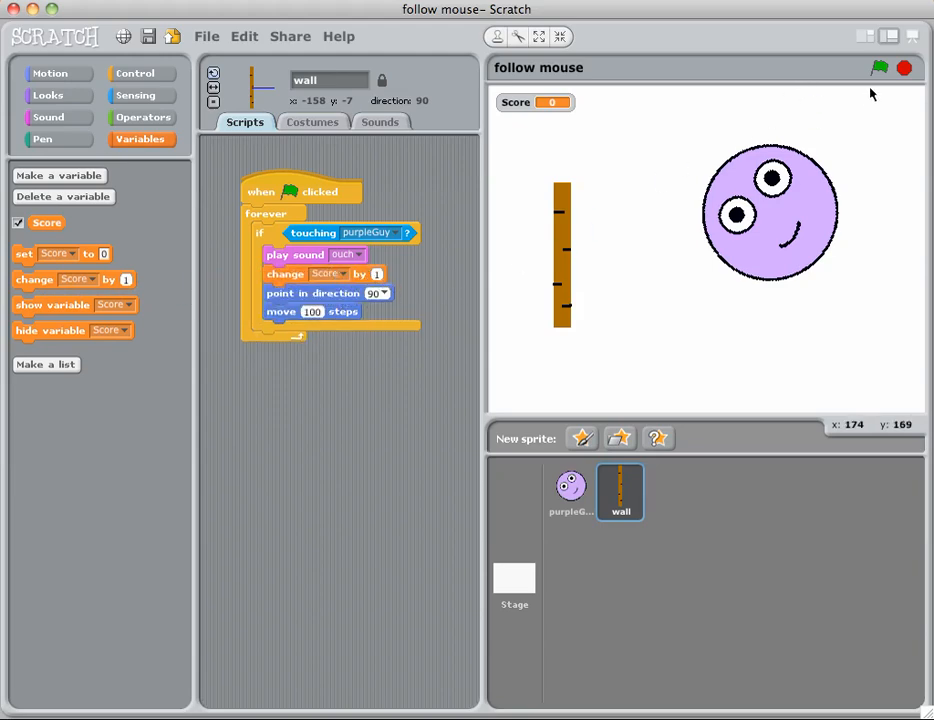
click(876, 70)
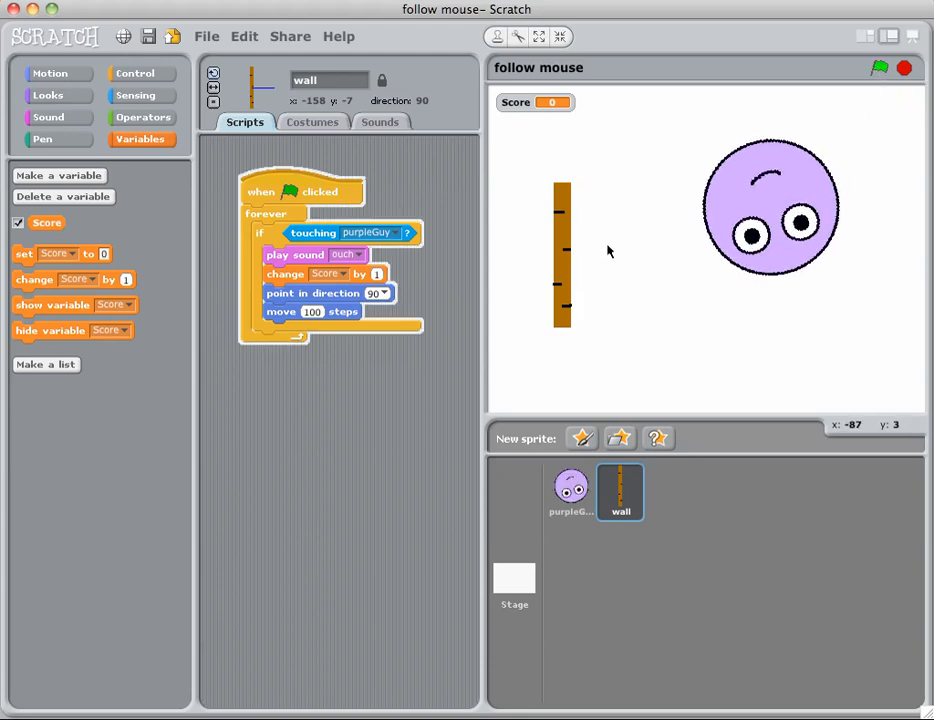
mouse_move(528, 264)
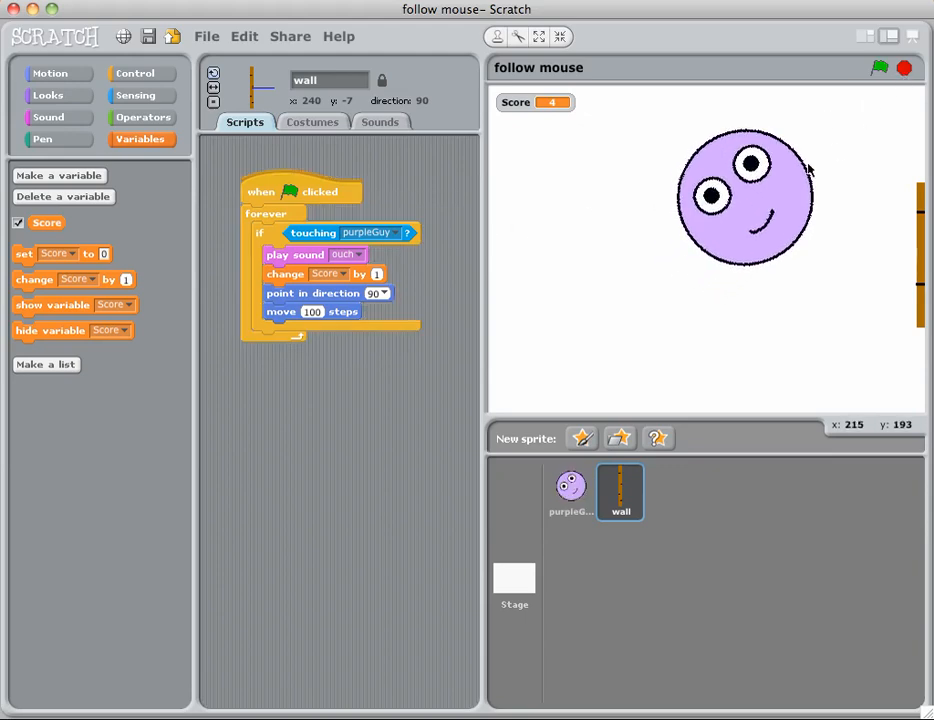
mouse_move(740, 160)
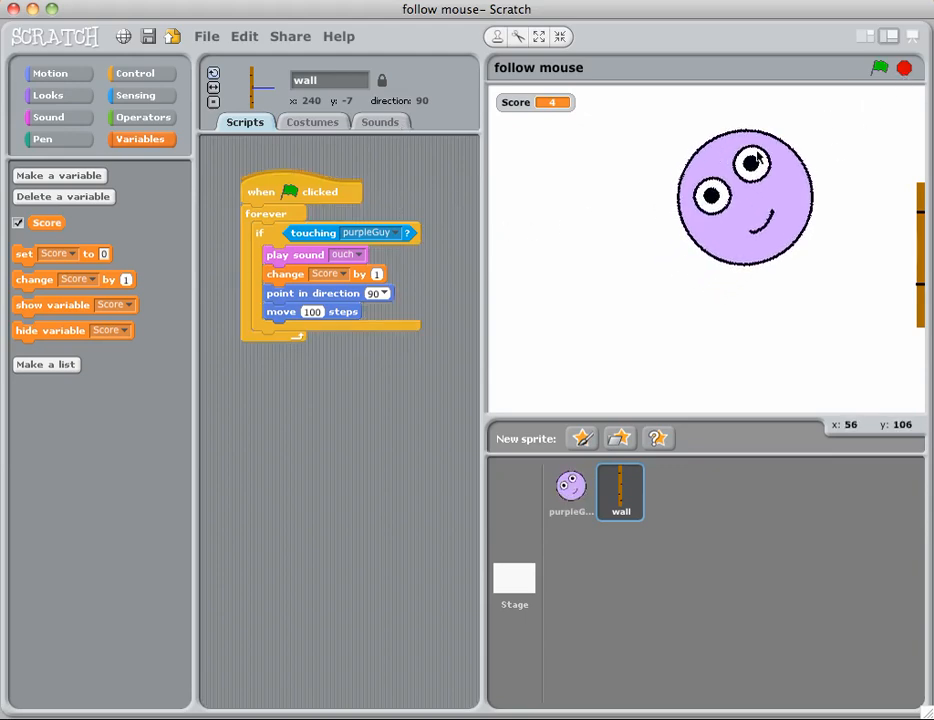
click(568, 492)
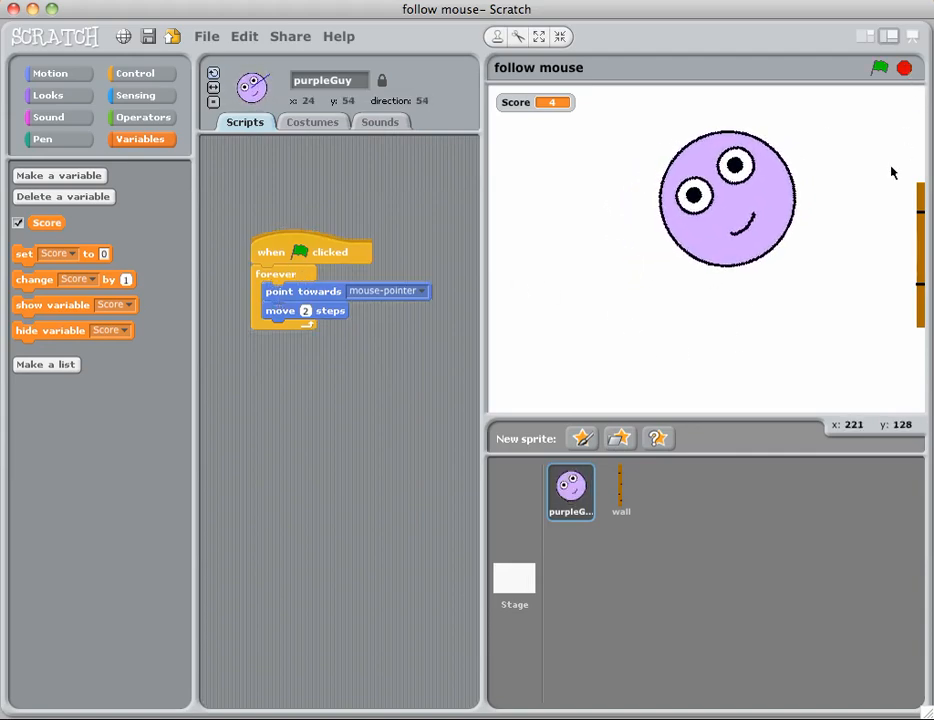
click(620, 492)
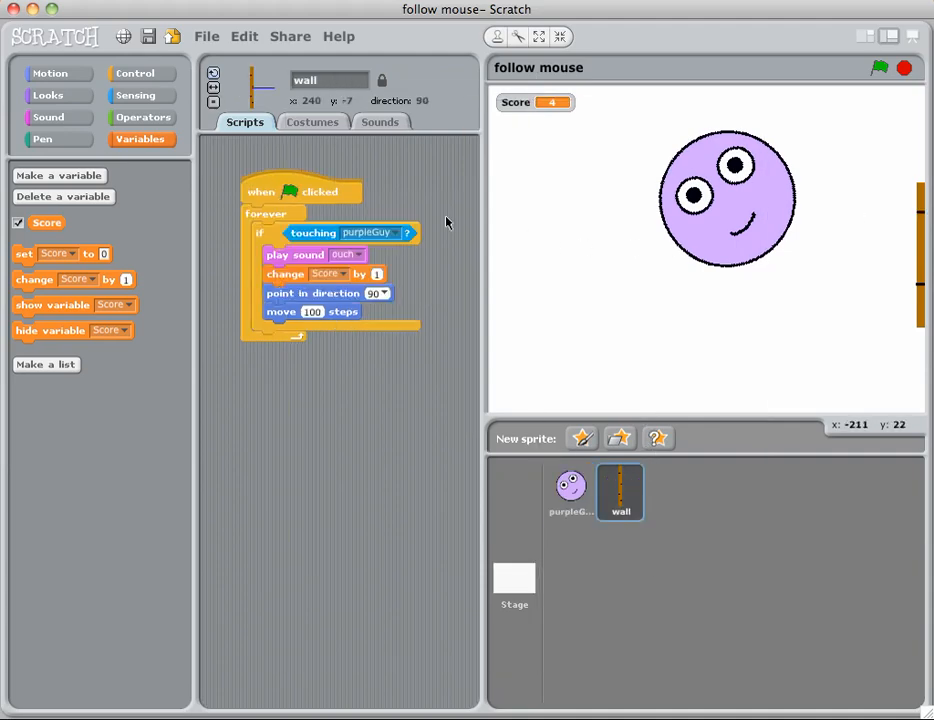
mouse_move(272, 228)
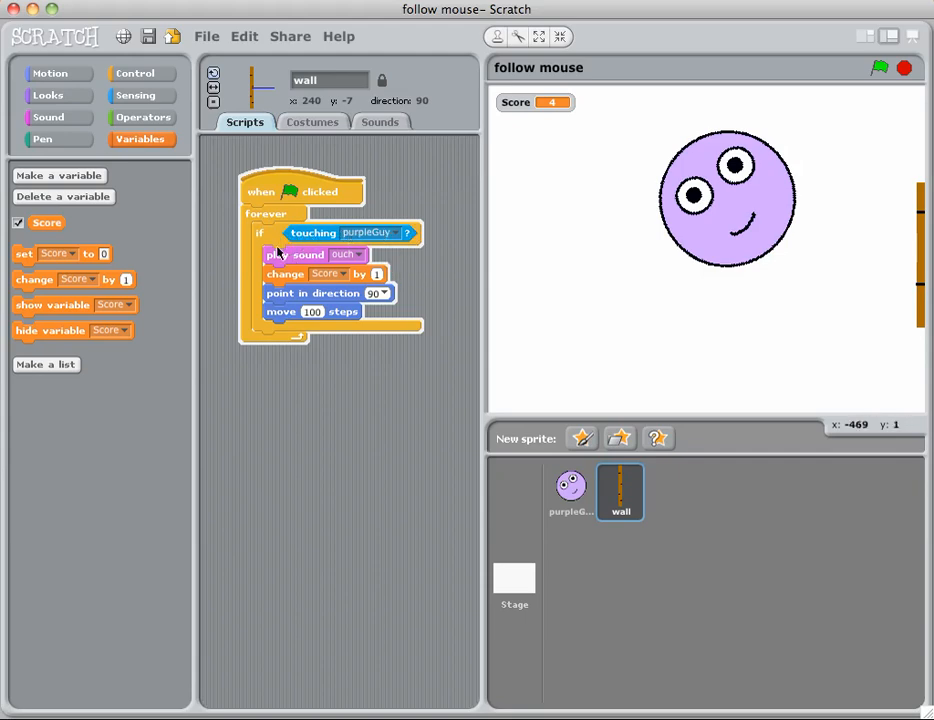
mouse_move(912, 220)
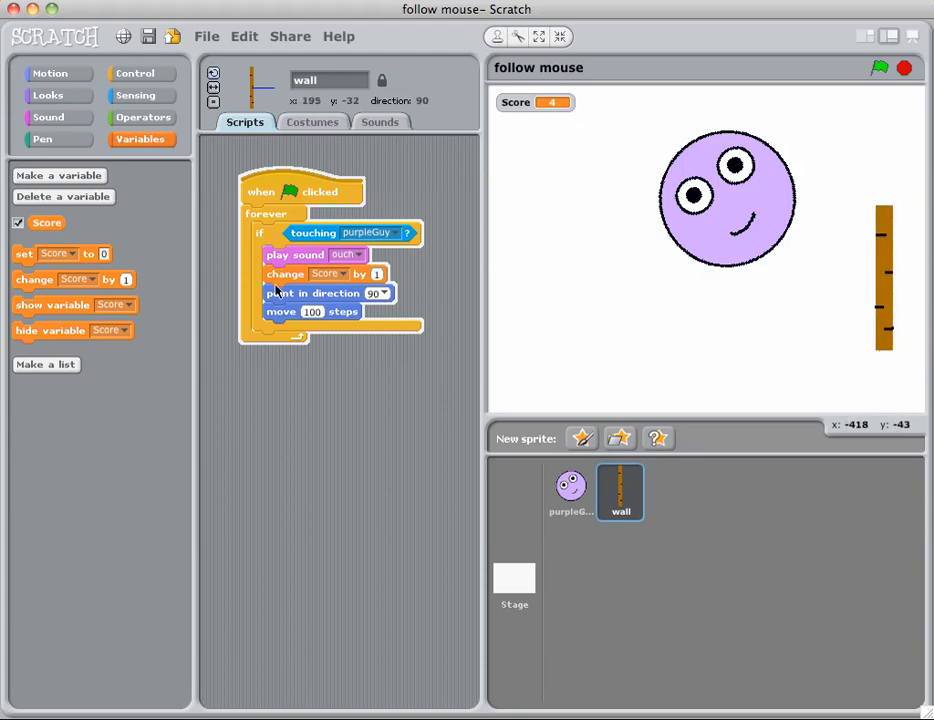
mouse_move(292, 292)
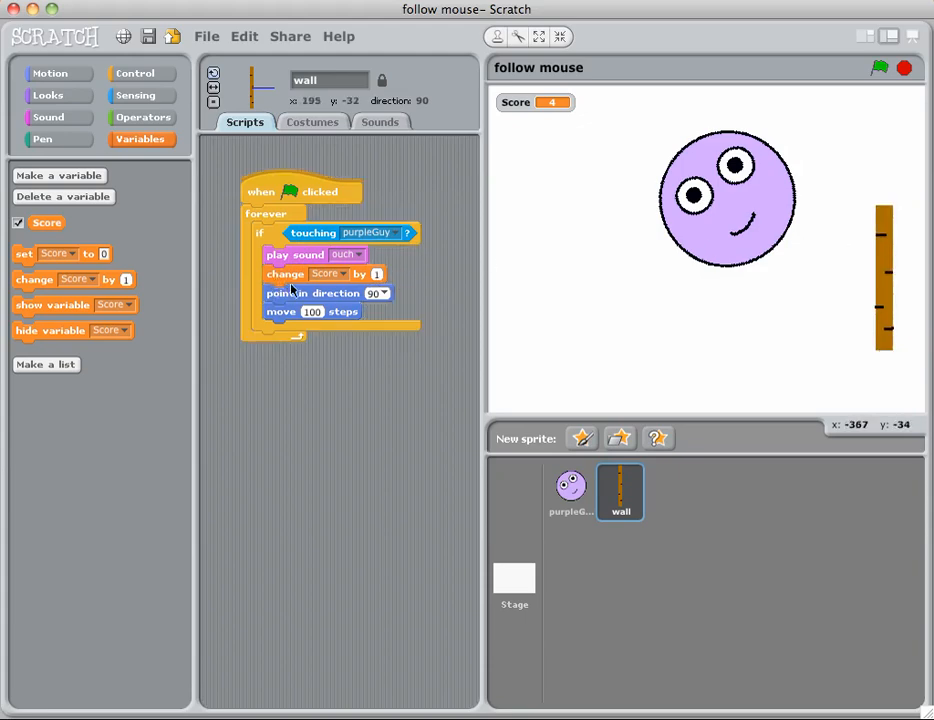